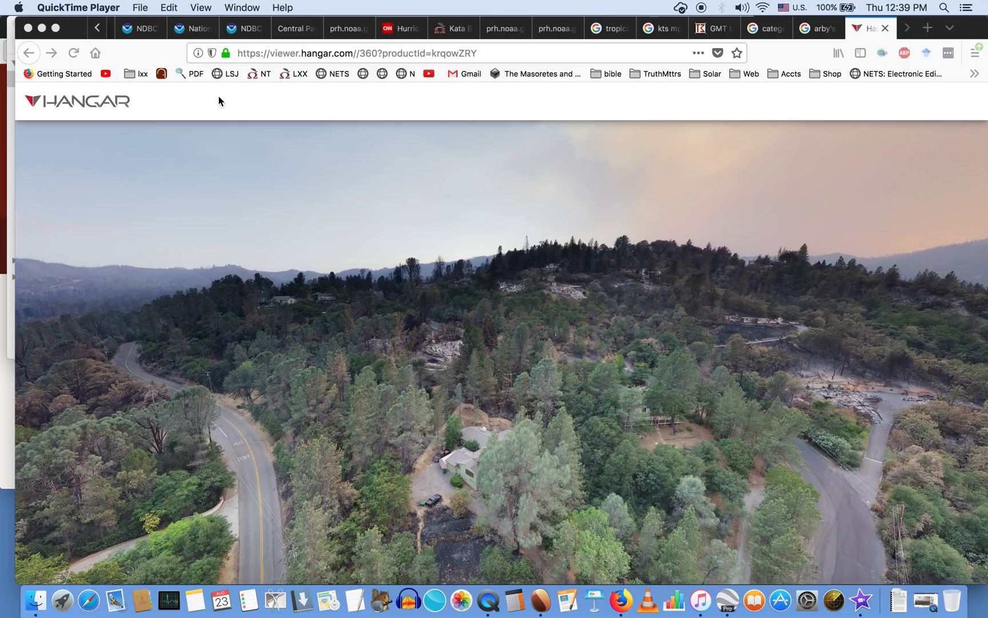
pyautogui.moveTo(478, 248)
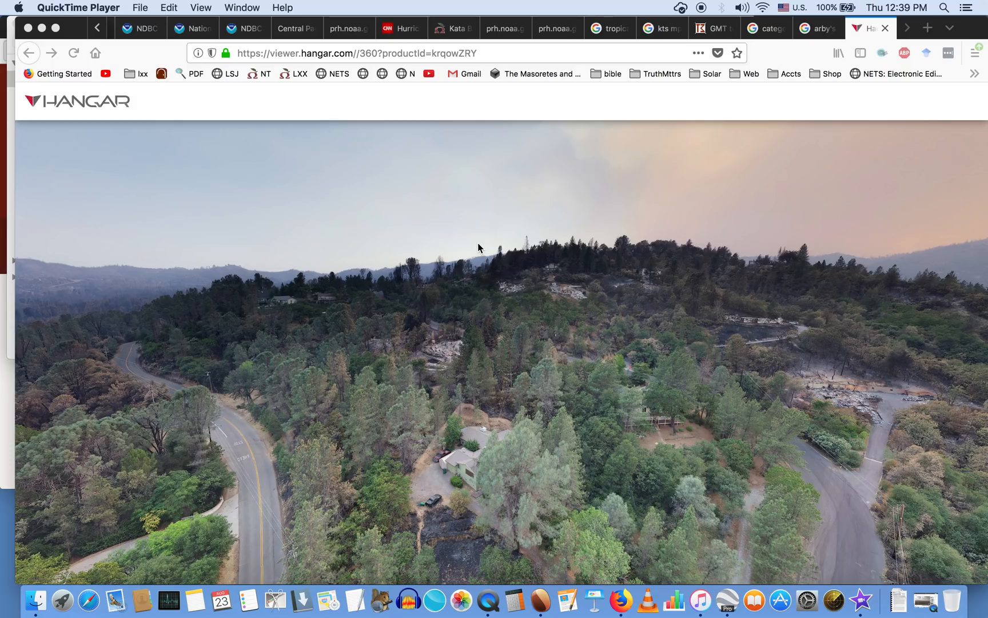
pyautogui.moveTo(623, 348)
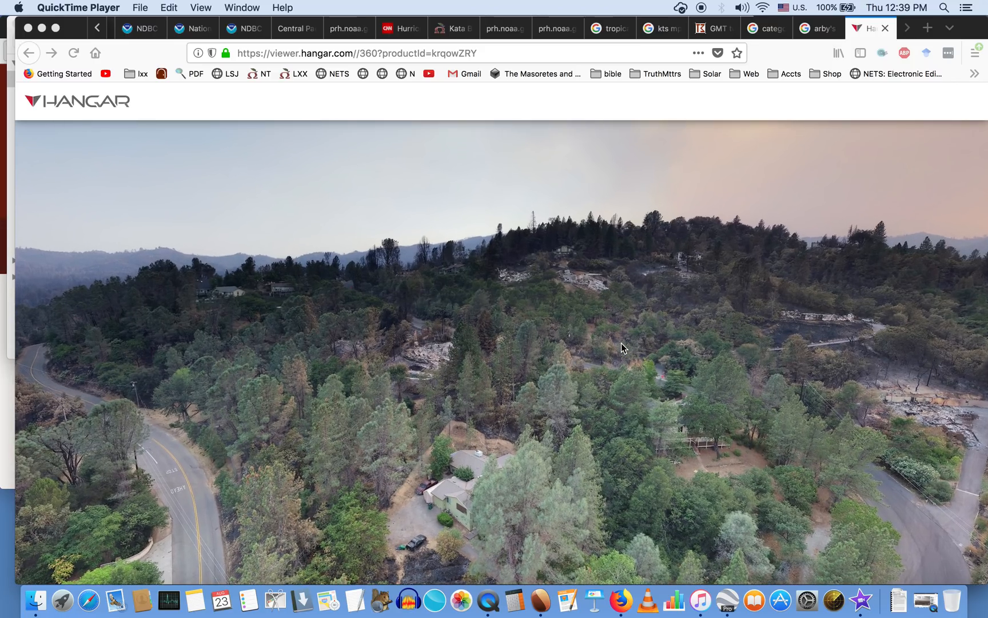
# Rotate the aerial wildfire panorama down toward the destroyed house ruins among the trees
pyautogui.moveTo(623, 347); pyautogui.dragTo(311, 399)
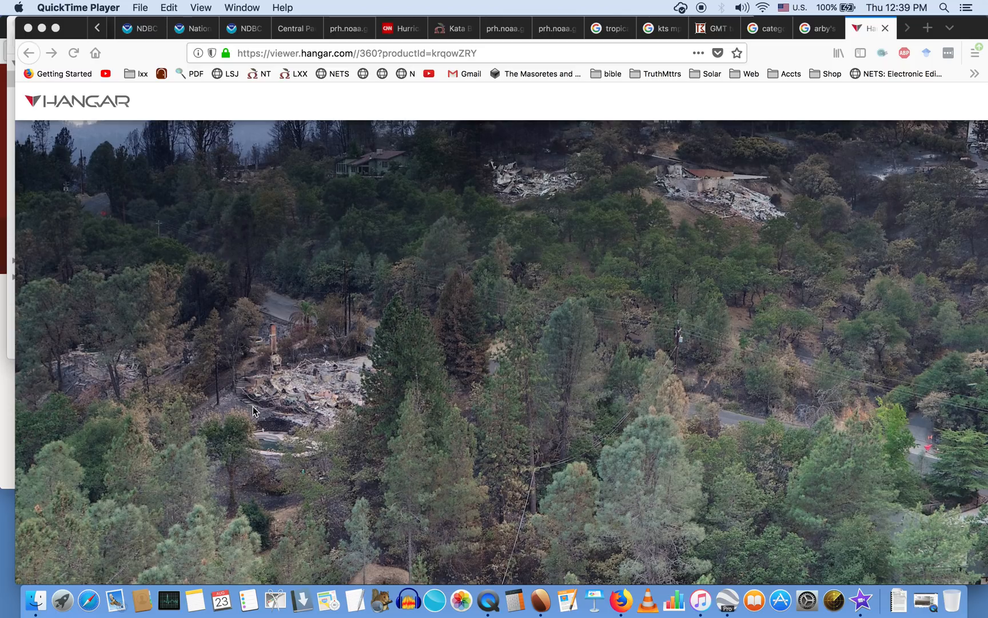
pyautogui.moveTo(301, 389)
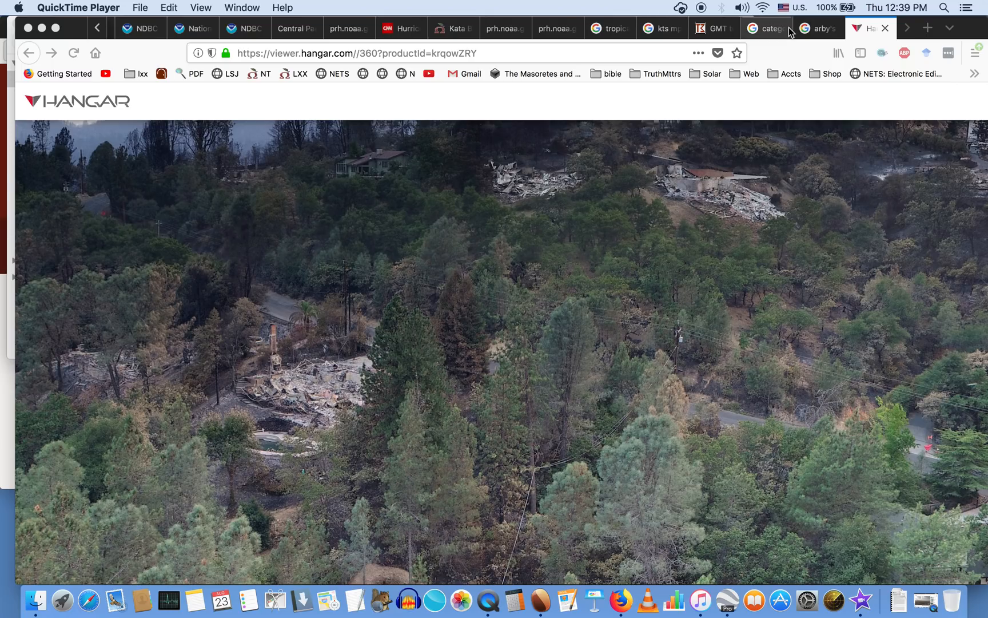
# Show the enlarged aerial photo of the burned Arby's, McDonald's and Applebee's in Santa Rosa
pyautogui.click(823, 28)
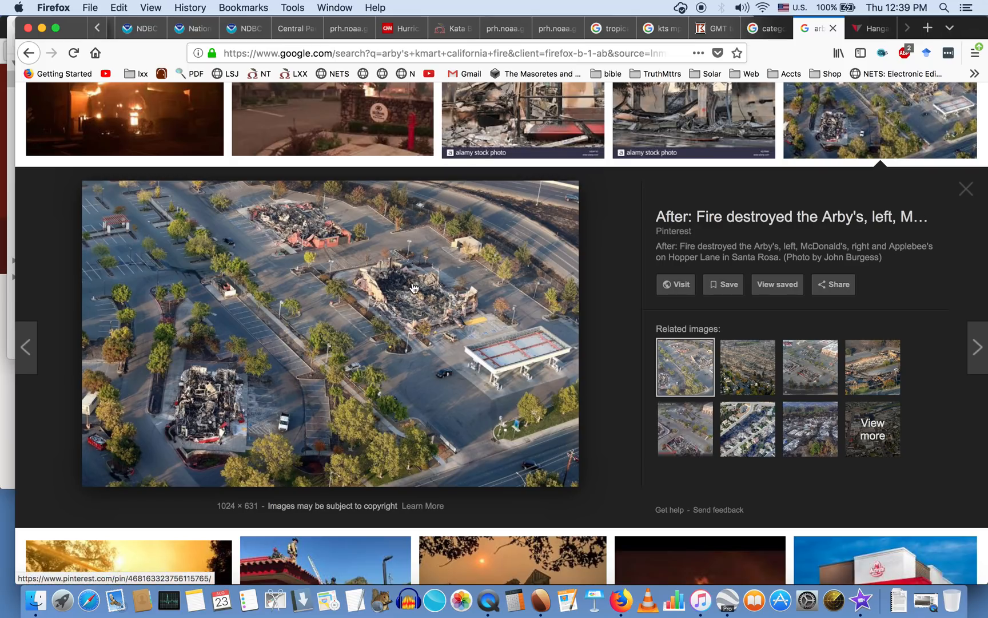
pyautogui.moveTo(544, 438)
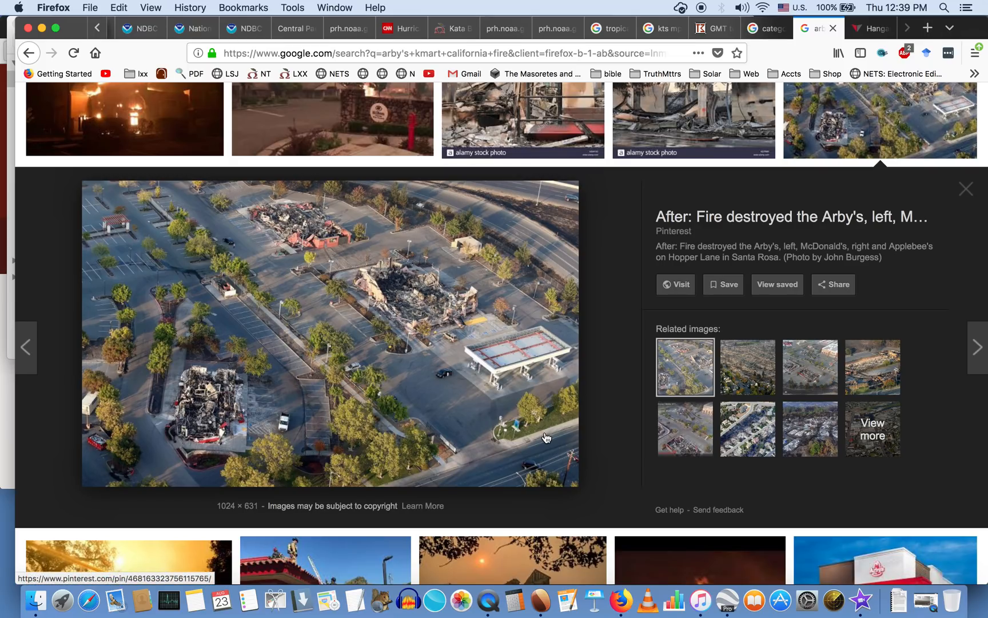
pyautogui.moveTo(199, 481)
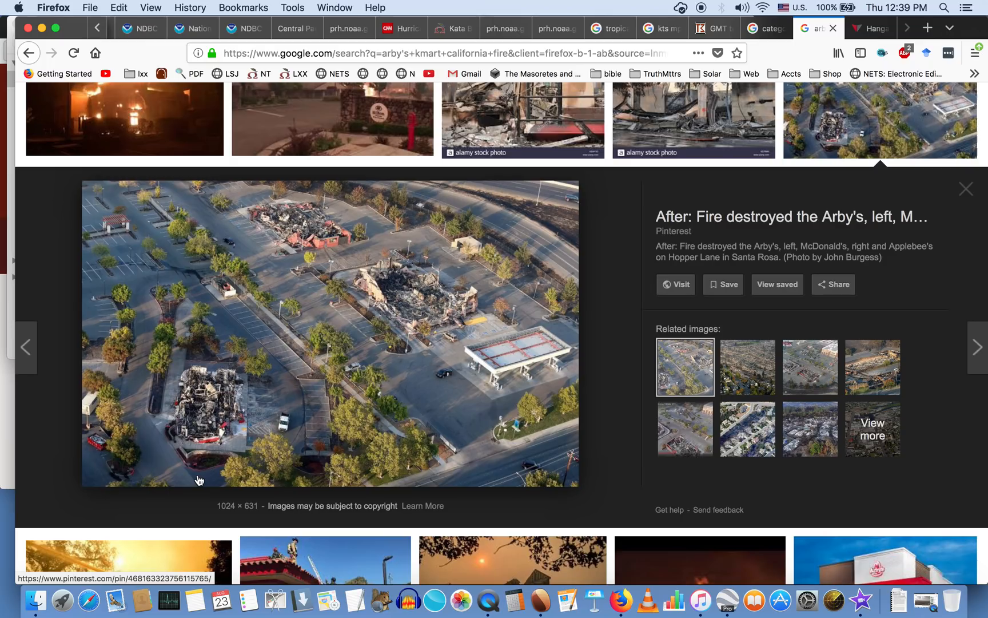
pyautogui.moveTo(118, 401)
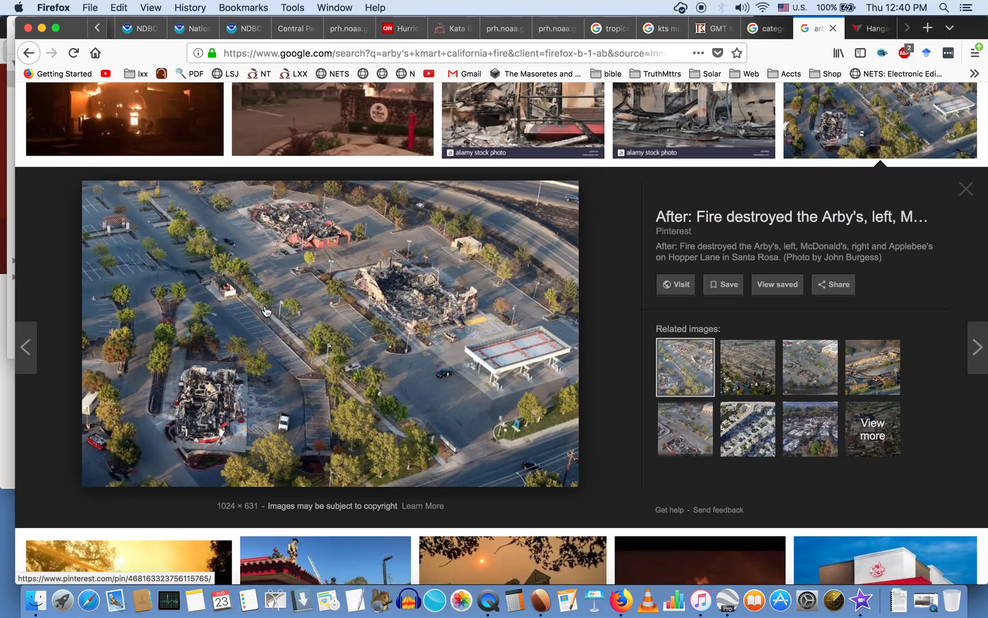
pyautogui.moveTo(148, 30)
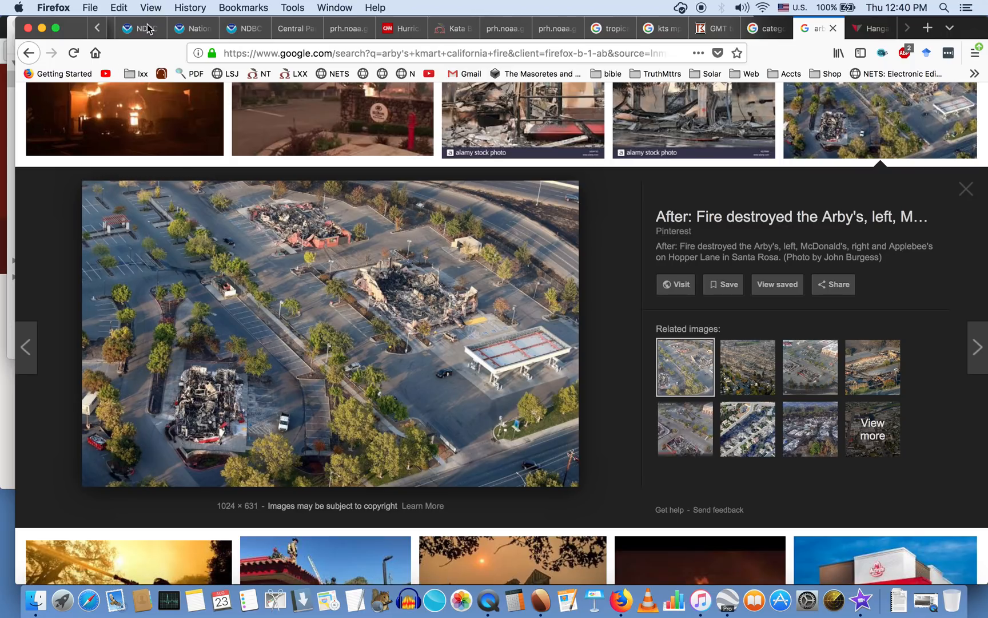
# Open the NDBC home page and scroll down to its global buoy station map
pyautogui.click(139, 29)
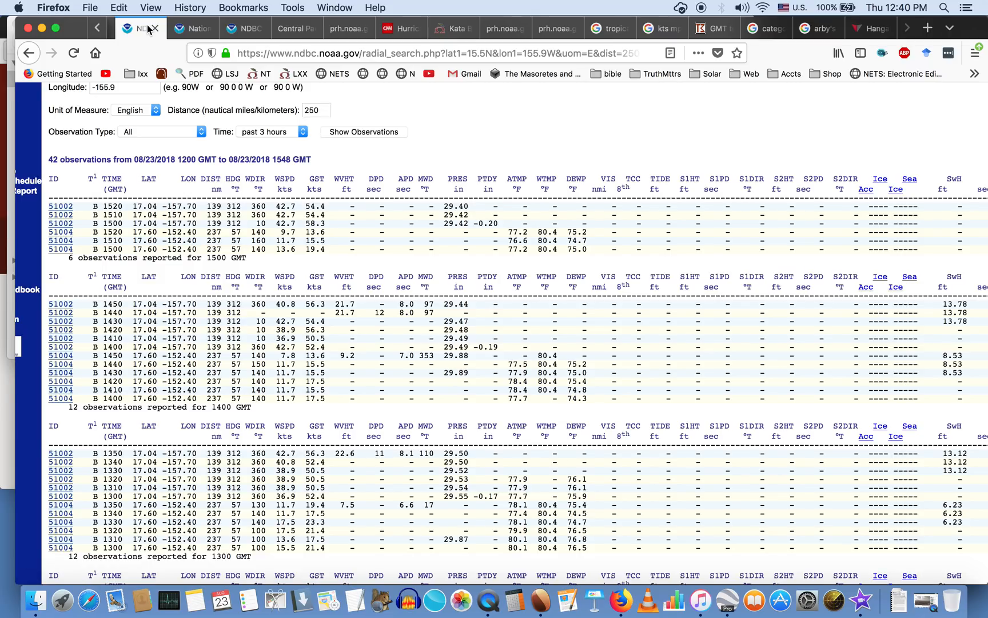
pyautogui.click(245, 29)
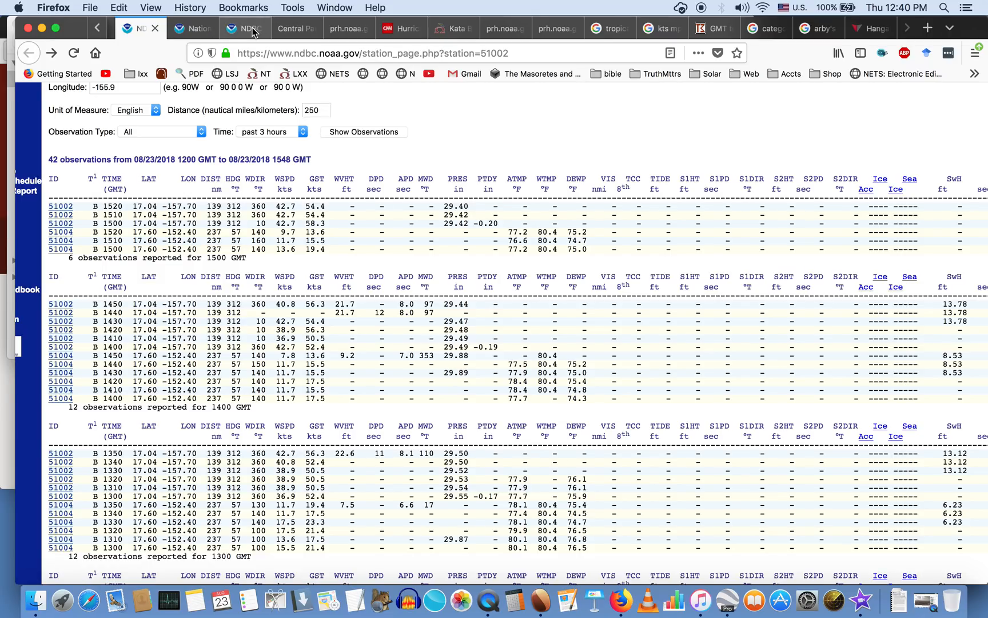
pyautogui.click(239, 29)
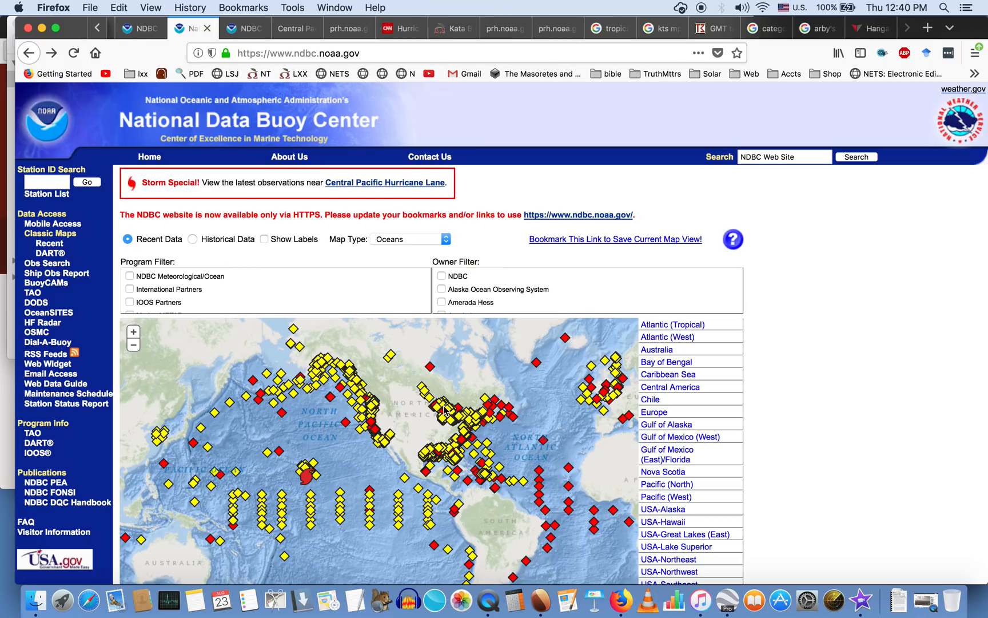
pyautogui.scroll(-3)
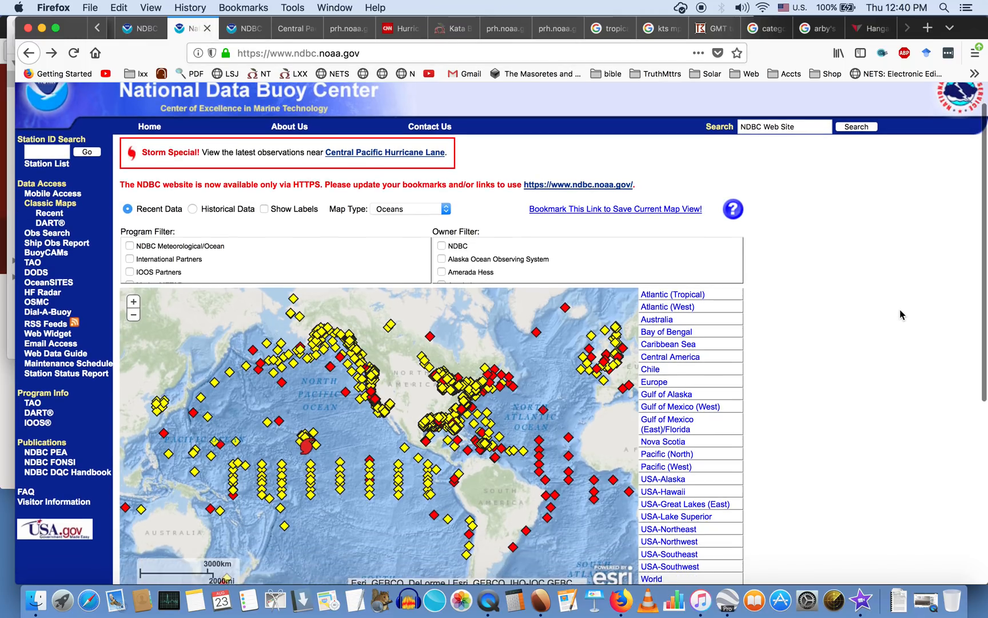
pyautogui.scroll(-3)
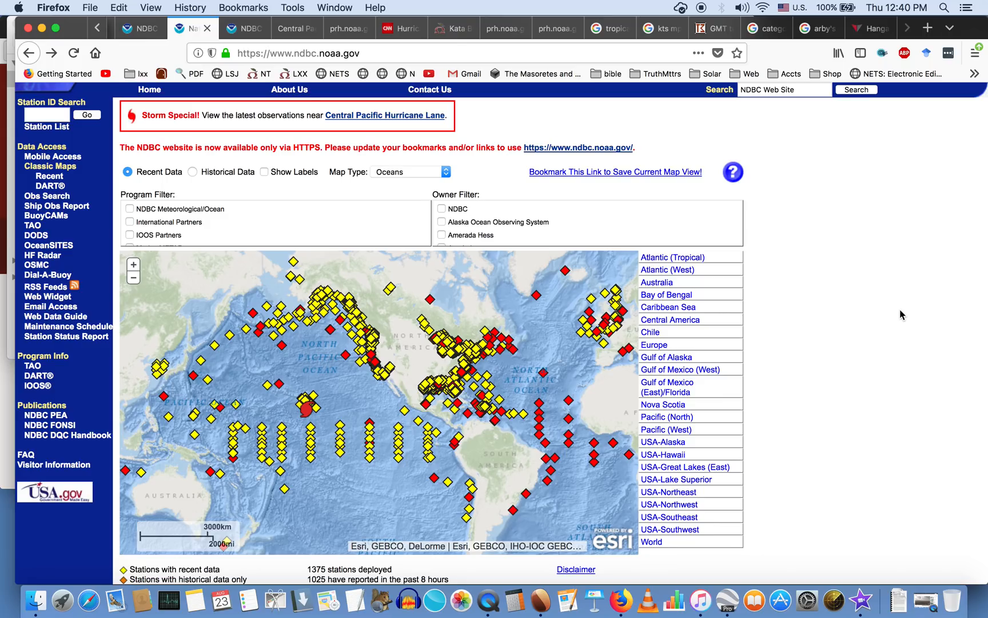
pyautogui.moveTo(607, 413)
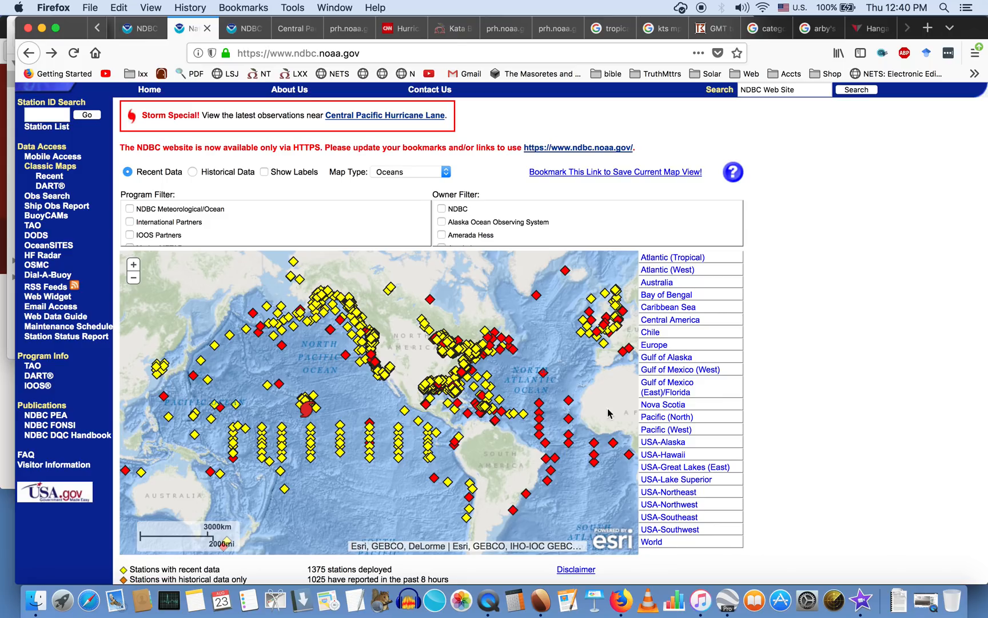
pyautogui.moveTo(448, 400)
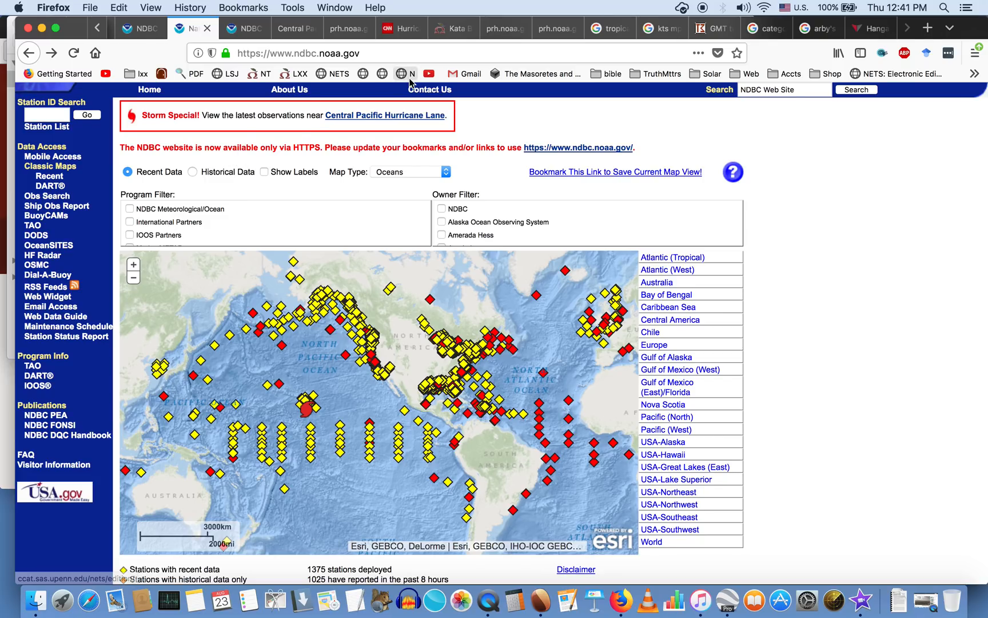
# Show CNN's article on Hurricane Lane heading for Hawaii as a Category 4 storm
pyautogui.click(401, 29)
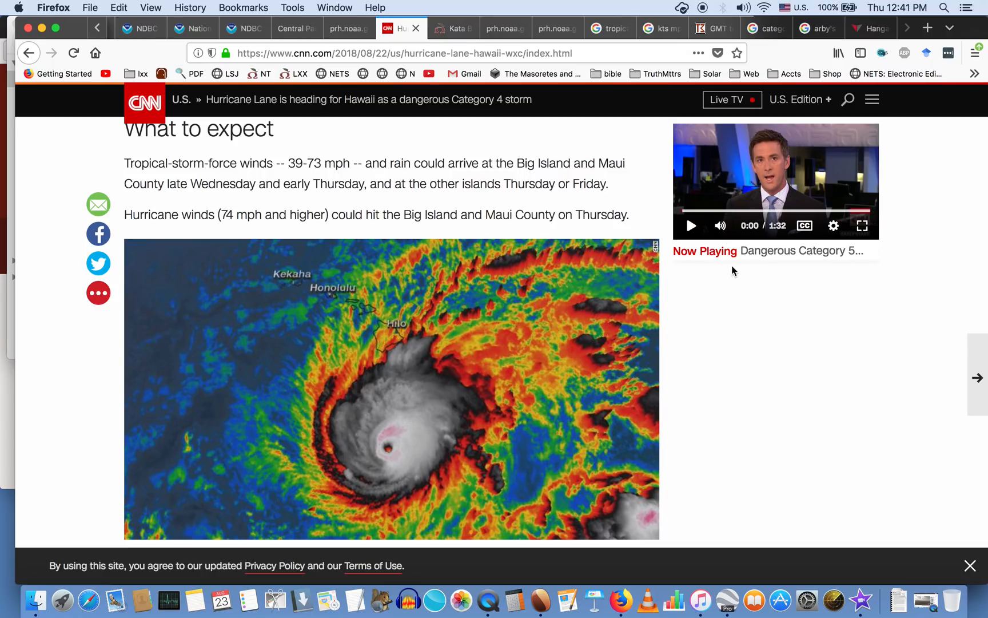
pyautogui.moveTo(769, 181)
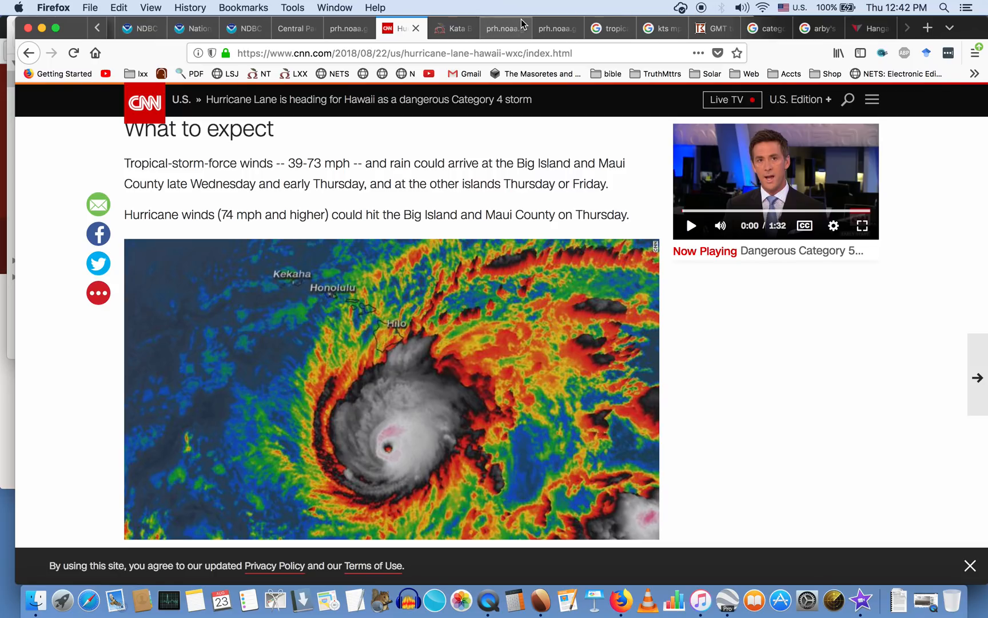
# View NOAA Hurricane Lane Advisory 26 and find 'aircraft' in its discussion
pyautogui.click(498, 28)
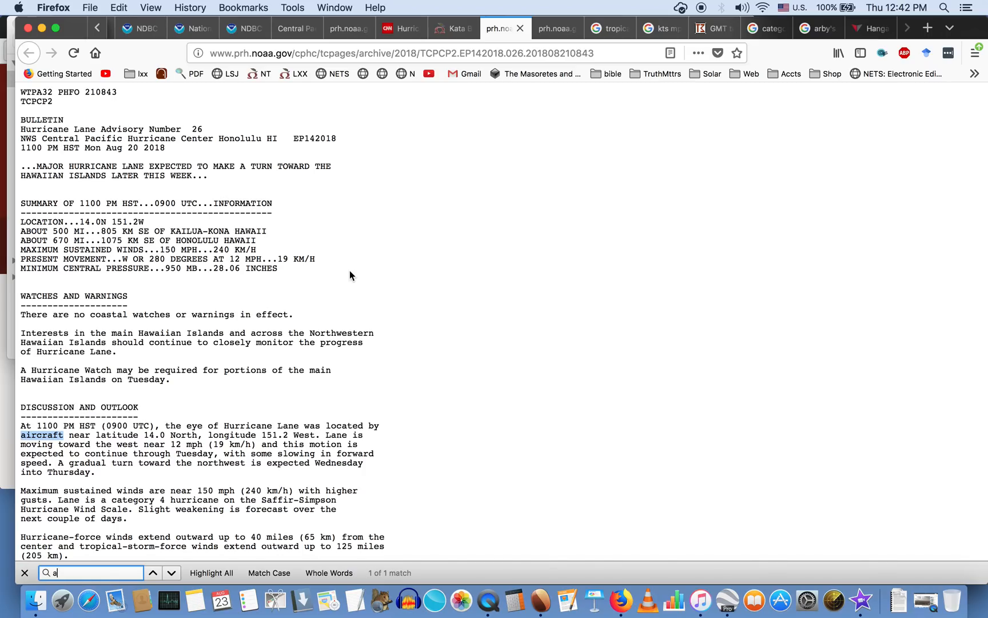
pyautogui.moveTo(325, 305)
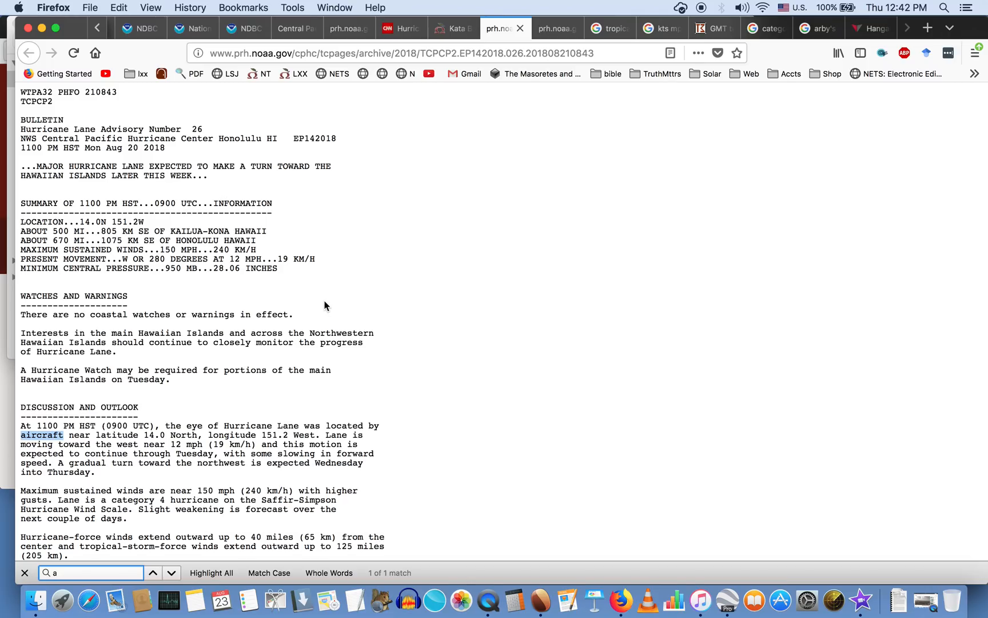
pyautogui.moveTo(246, 342)
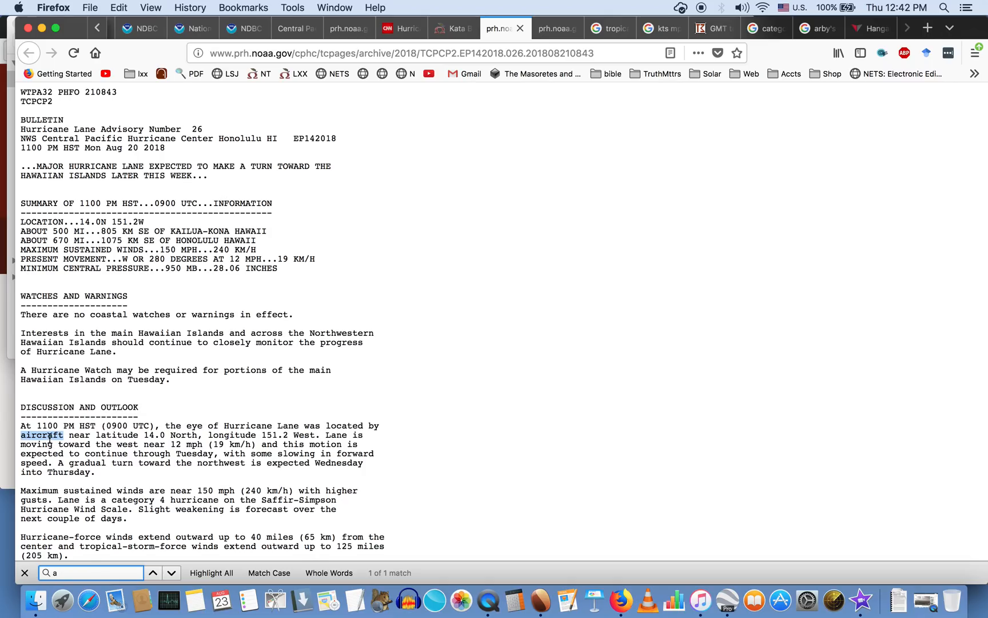
pyautogui.write('a')
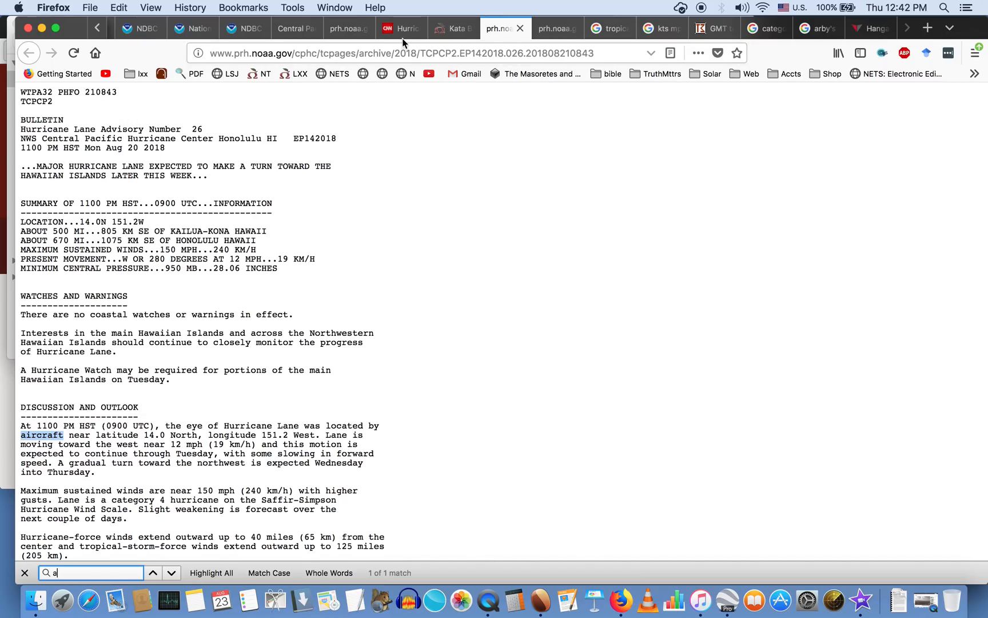
# Revisit the CNN Hurricane Lane article, then return to the NDBC home page
pyautogui.click(400, 29)
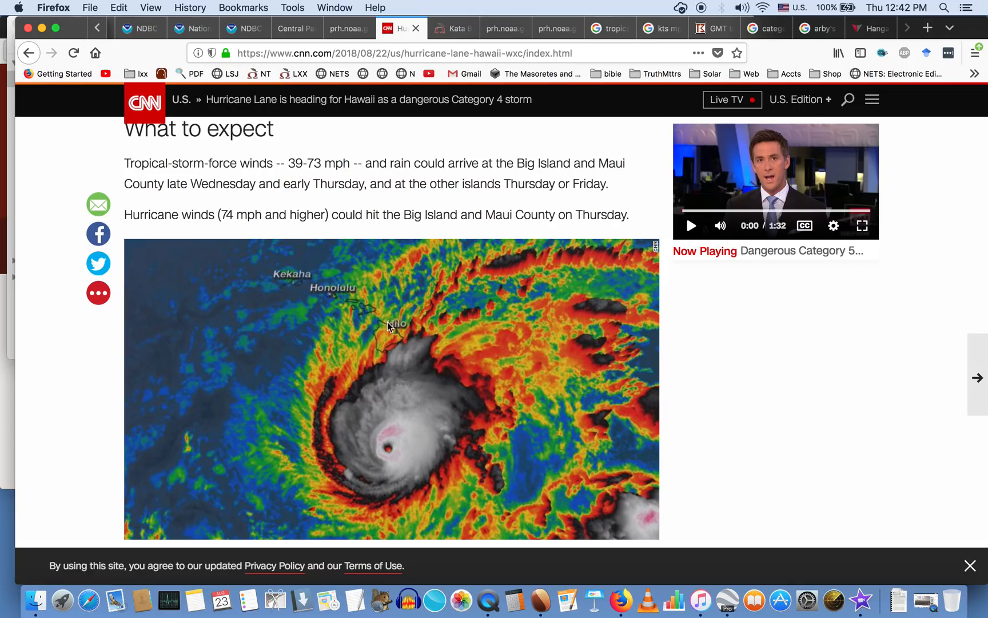
pyautogui.moveTo(429, 440)
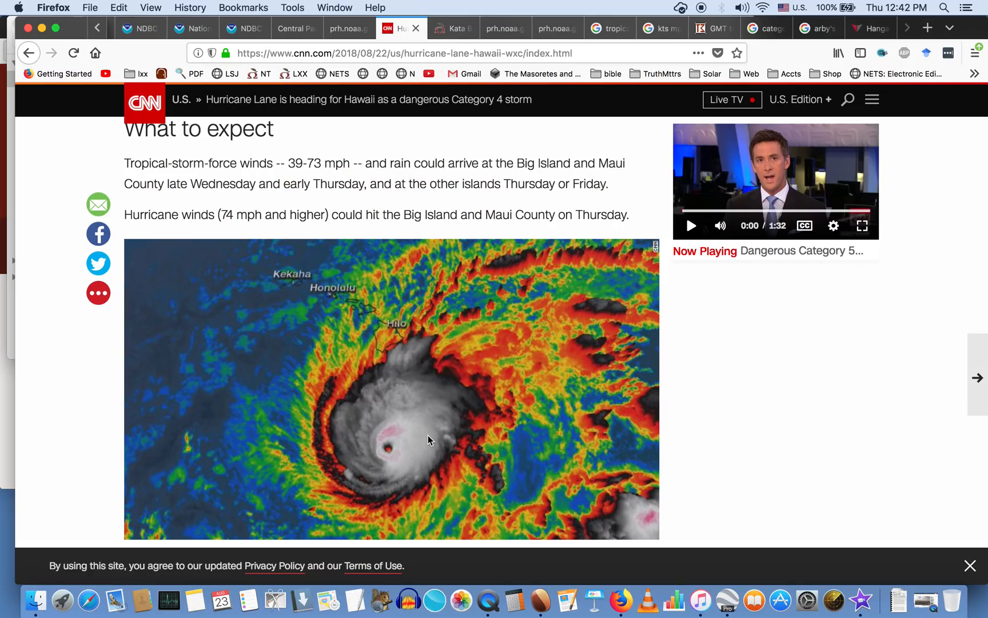
pyautogui.click(505, 29)
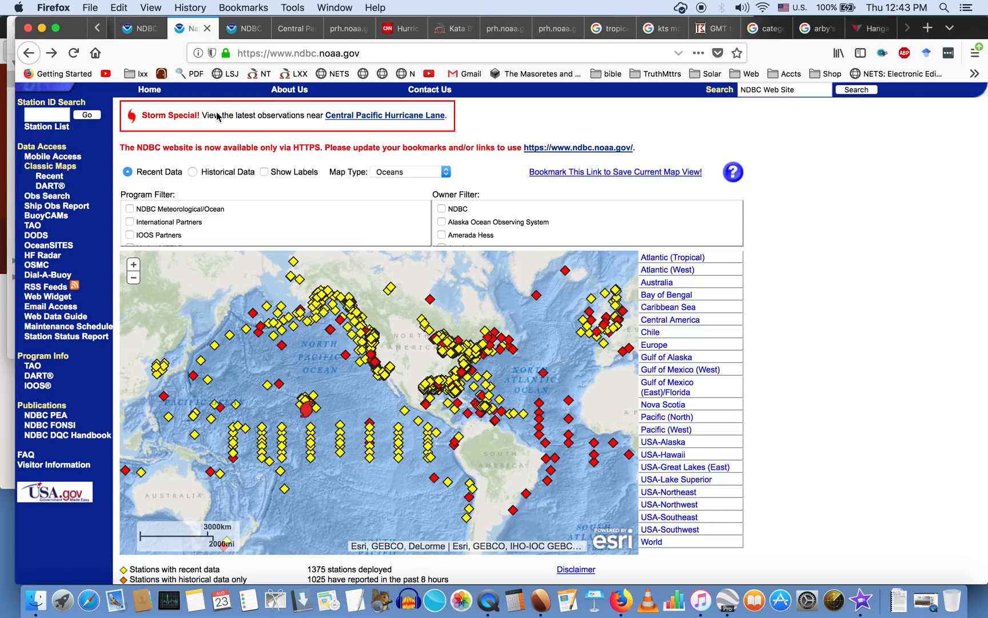
pyautogui.moveTo(218, 116)
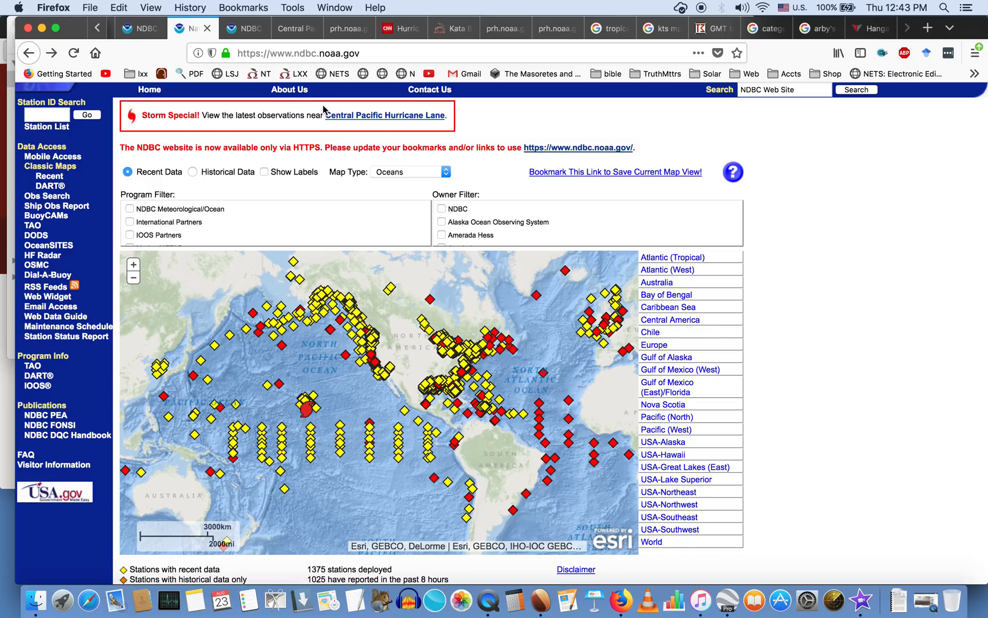
pyautogui.moveTo(313, 435)
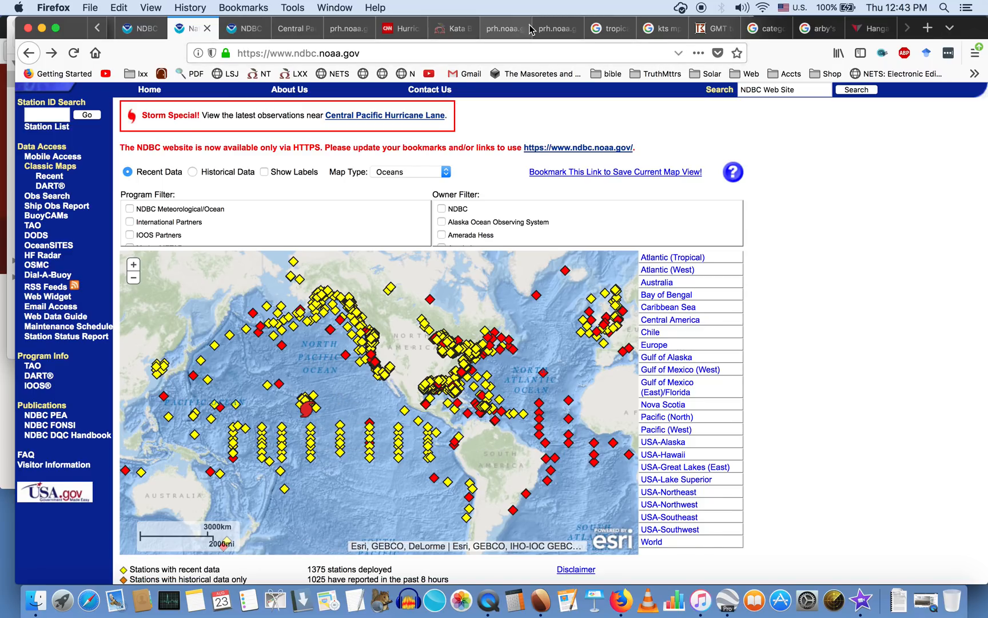
# Show the top of Hurricane Lane Advisory 36 with Oahu, Maui and Hawaii County warnings
pyautogui.click(549, 29)
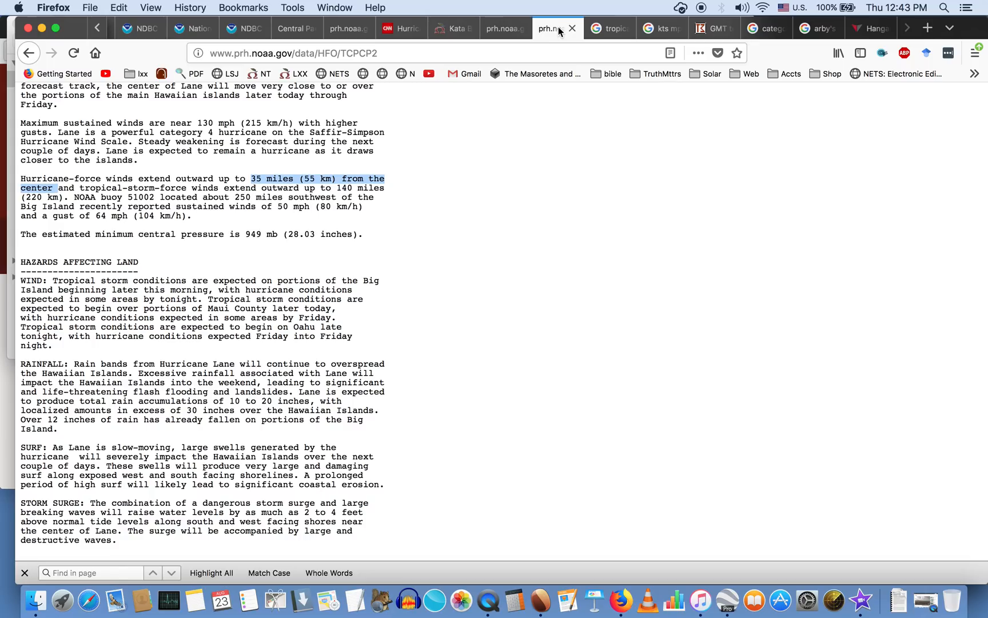
pyautogui.scroll(-3)
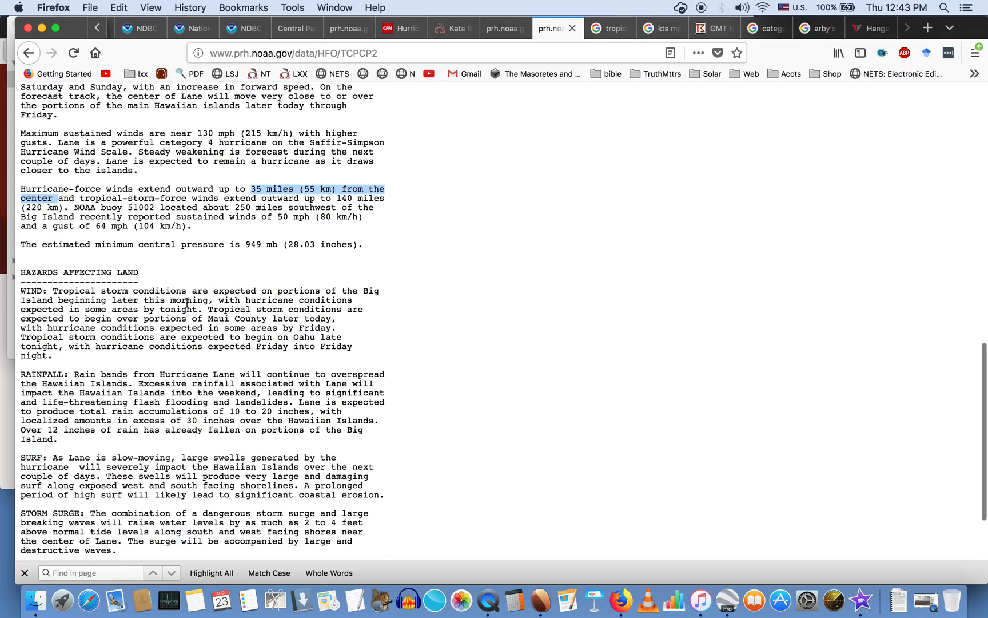
pyautogui.scroll(3)
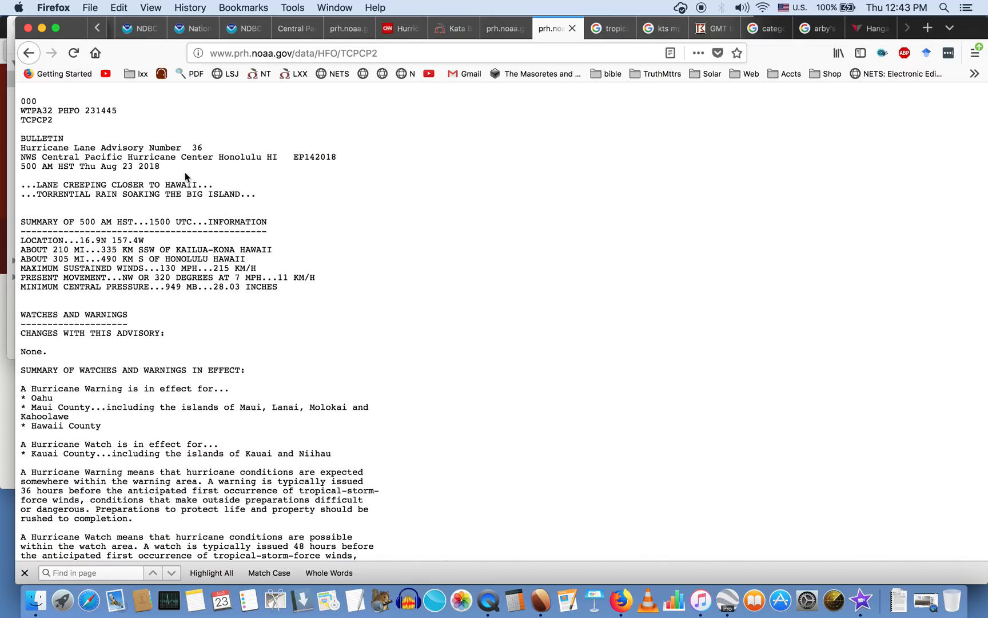
pyautogui.moveTo(187, 171)
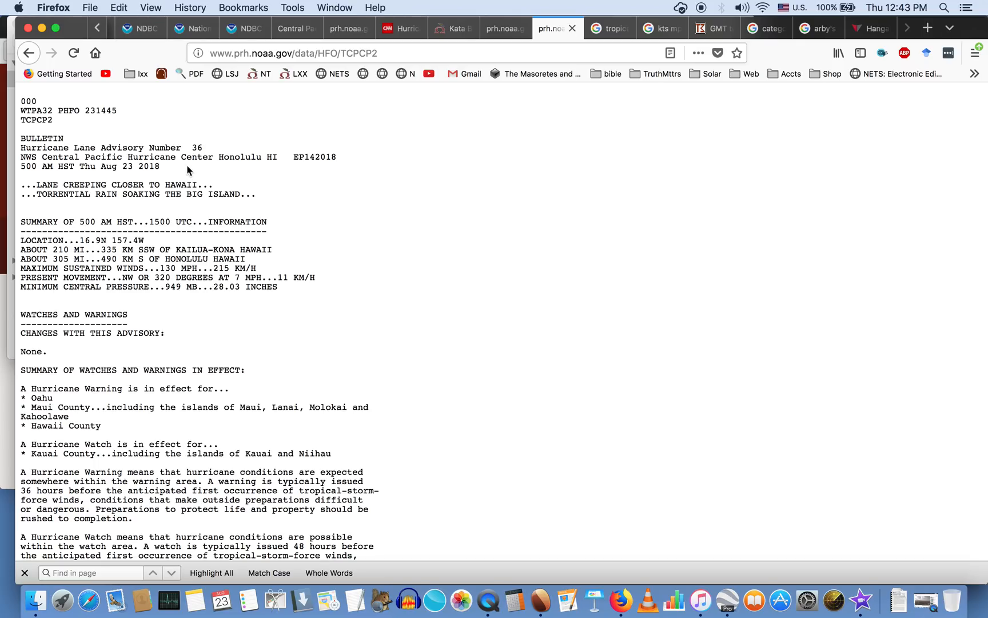
# Check the CNN article, then open the NDBC Station 51002 Southwest Hawaii page
pyautogui.click(402, 29)
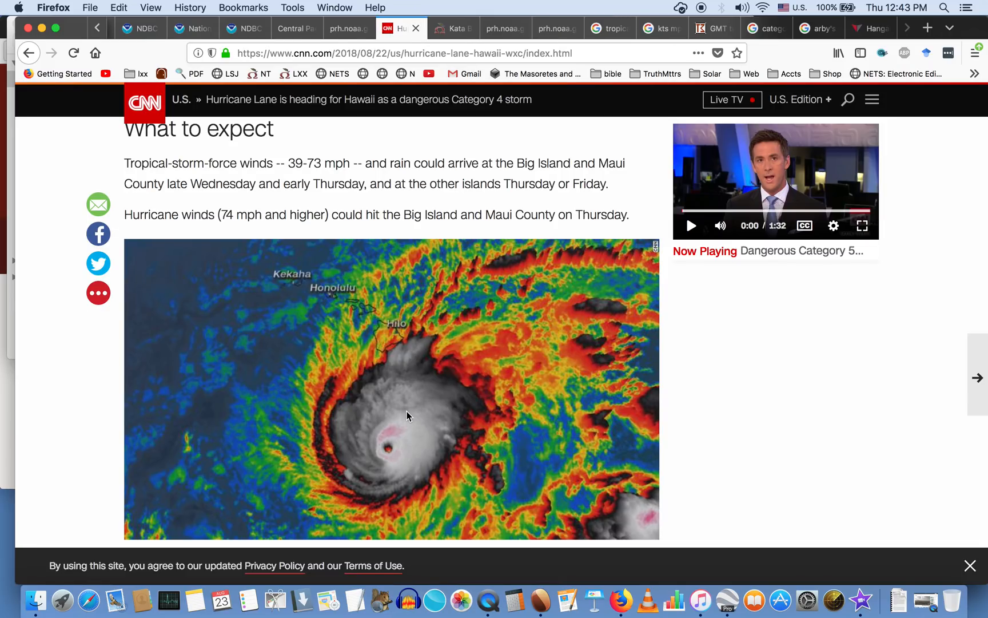
pyautogui.moveTo(828, 187)
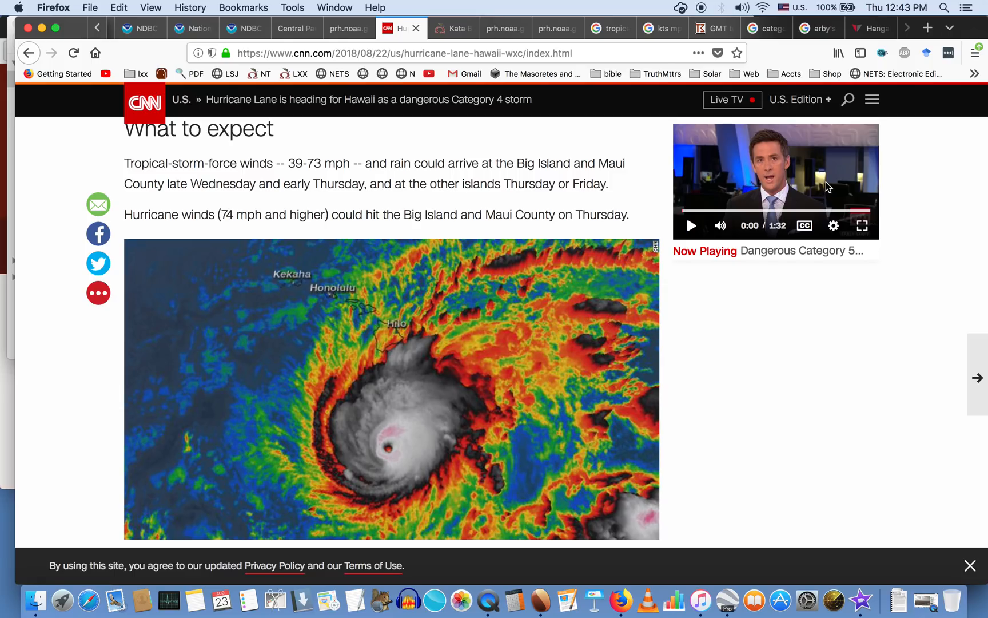
pyautogui.click(140, 29)
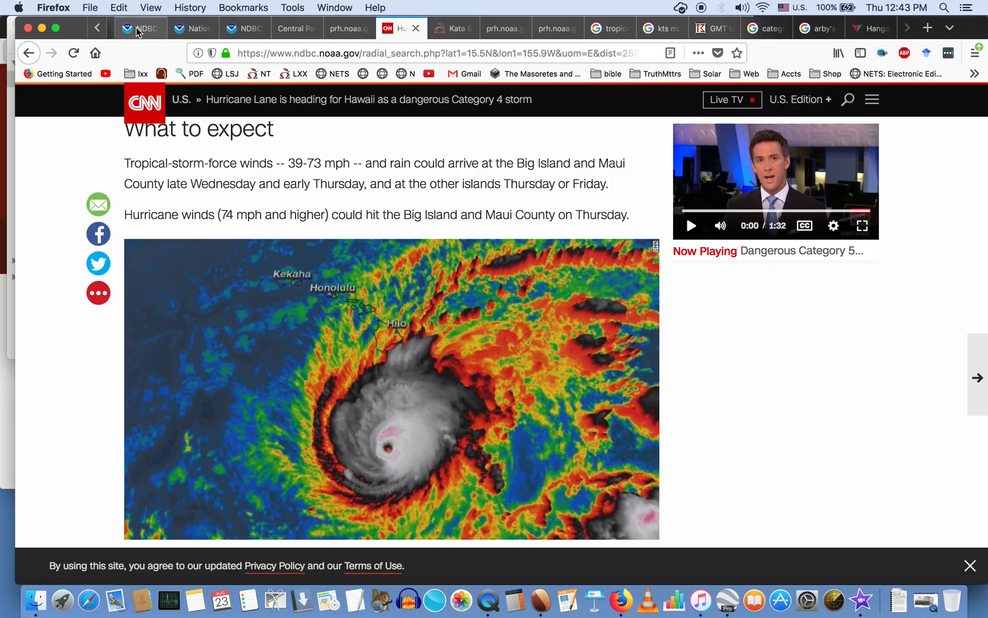
pyautogui.click(141, 29)
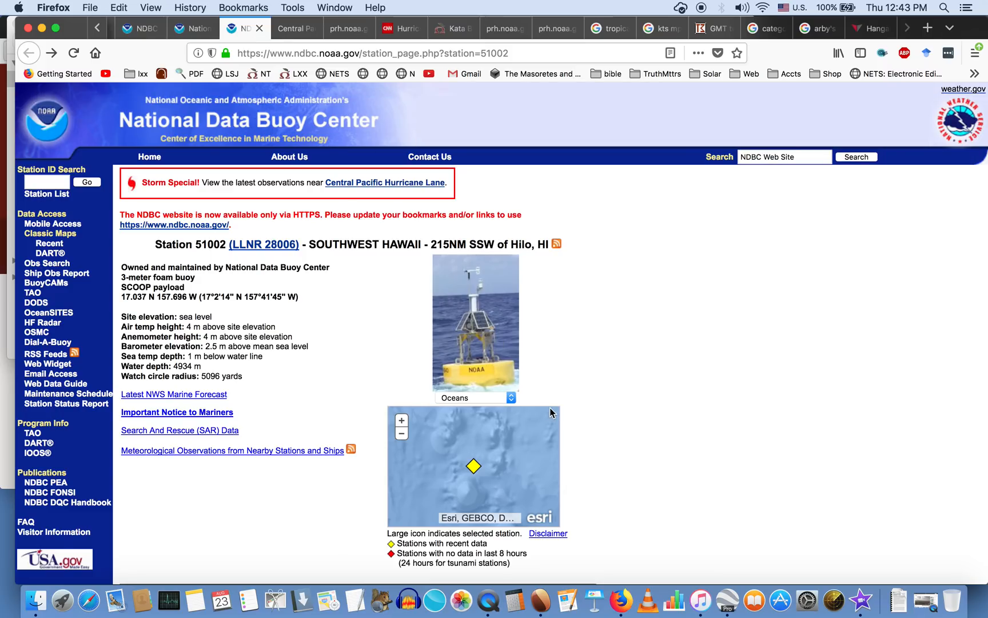
pyautogui.moveTo(463, 342)
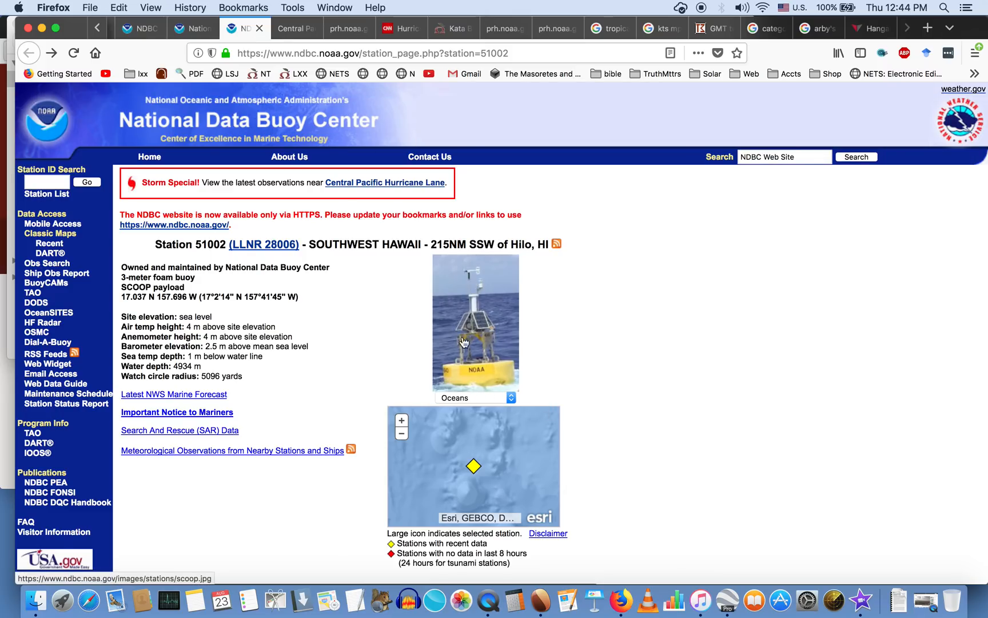
pyautogui.moveTo(484, 278)
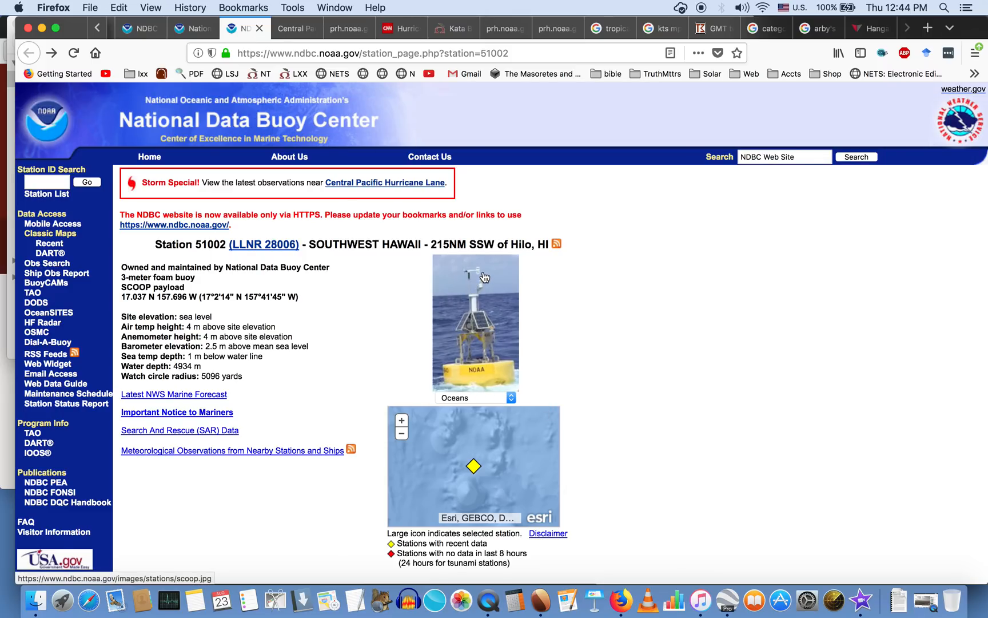
pyautogui.moveTo(474, 351)
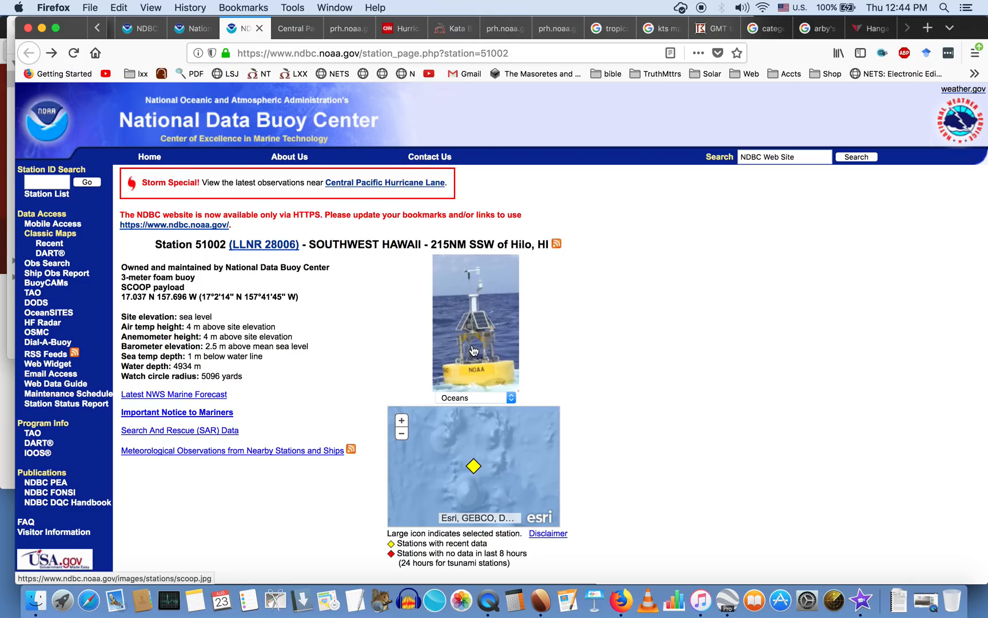
pyautogui.moveTo(482, 353)
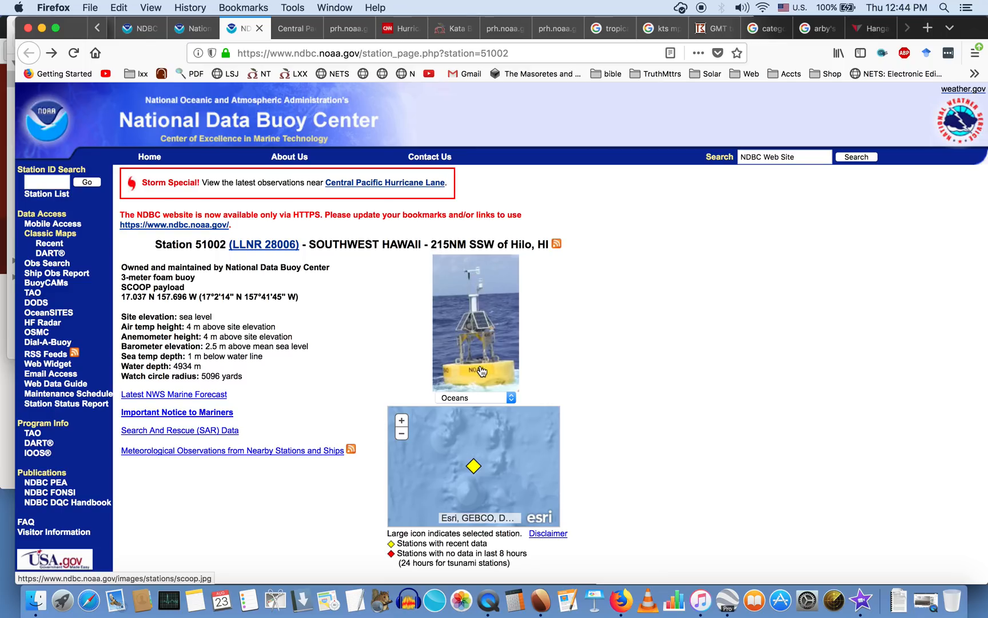
pyautogui.moveTo(756, 584)
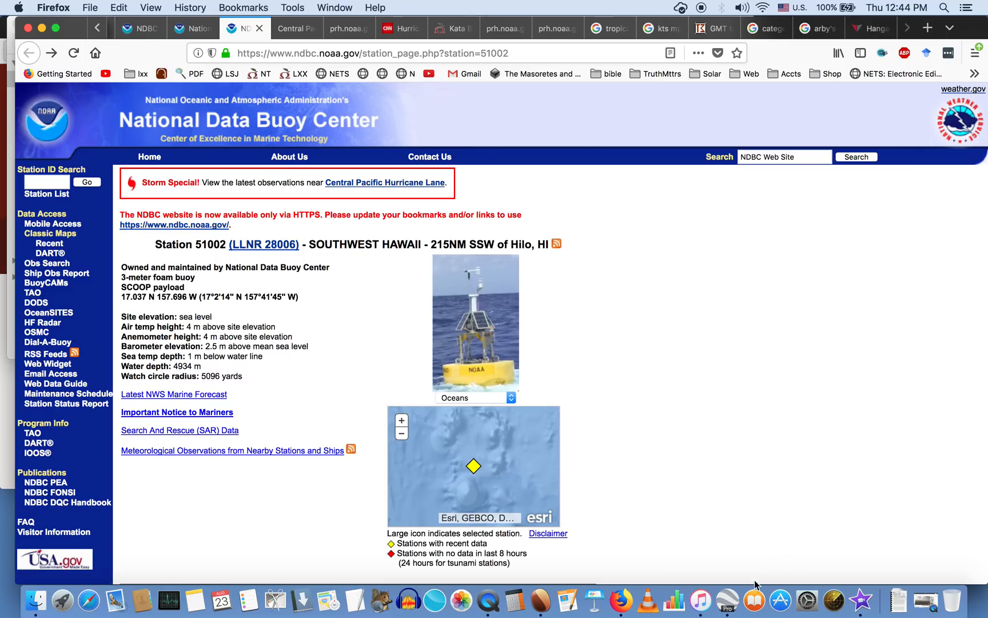
pyautogui.moveTo(729, 598)
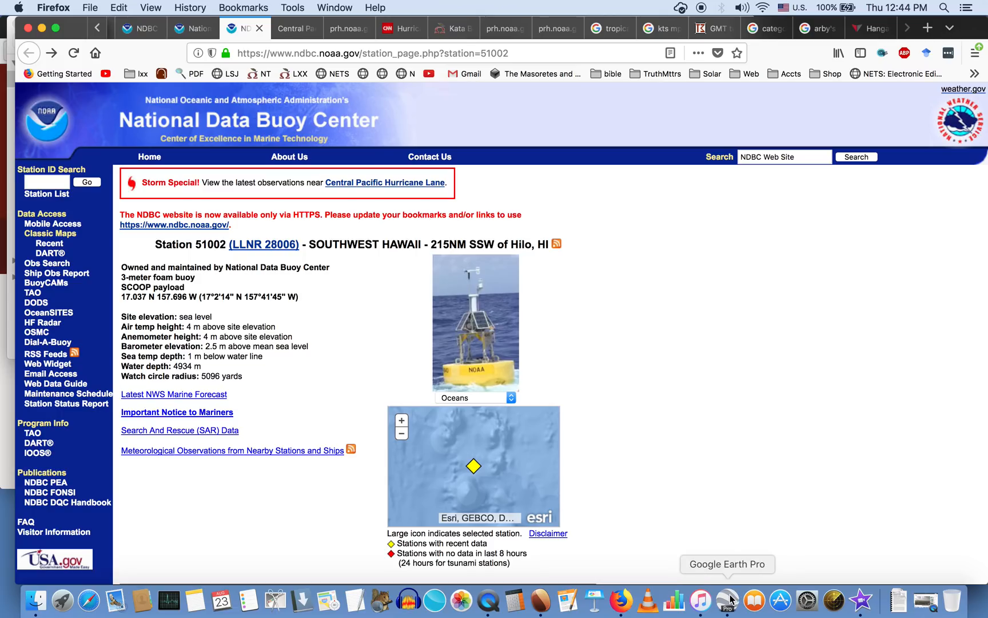
pyautogui.click(730, 599)
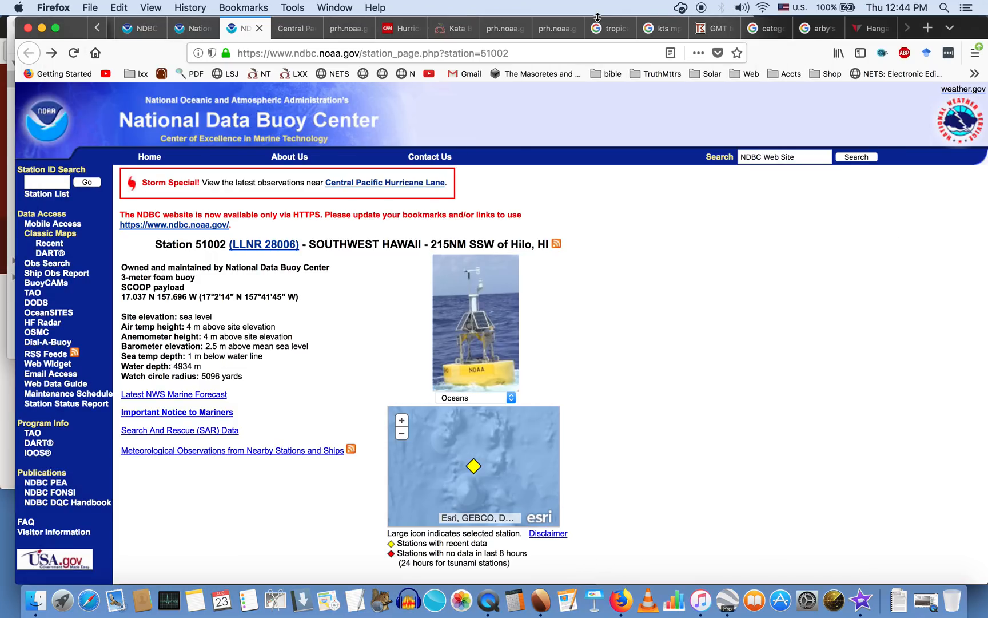
# Show the advisory passage on buoy 51002's 50 mph sustained winds and 64 mph gust
pyautogui.click(557, 29)
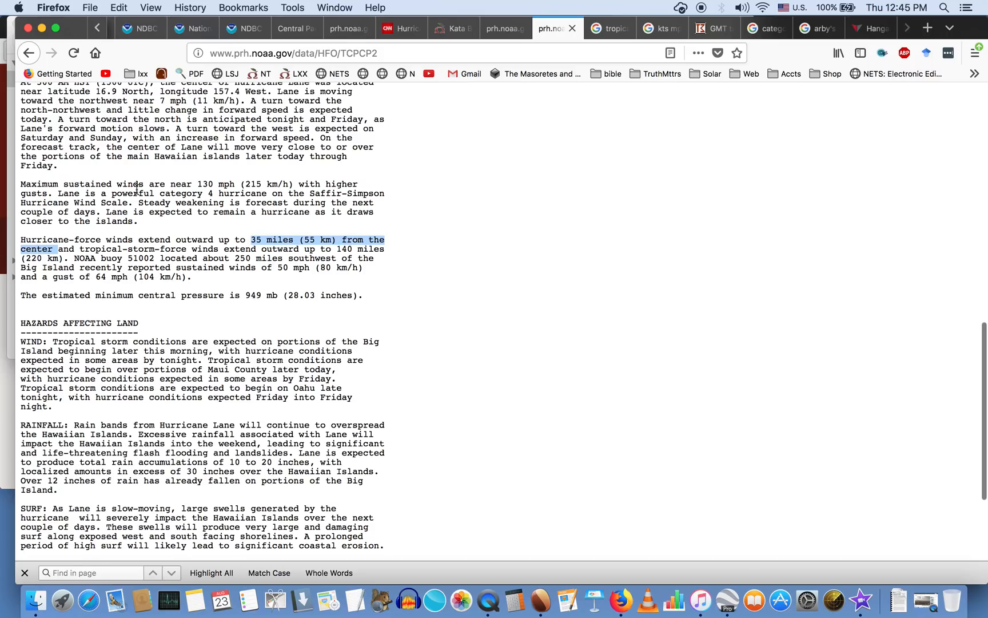
pyautogui.moveTo(282, 182)
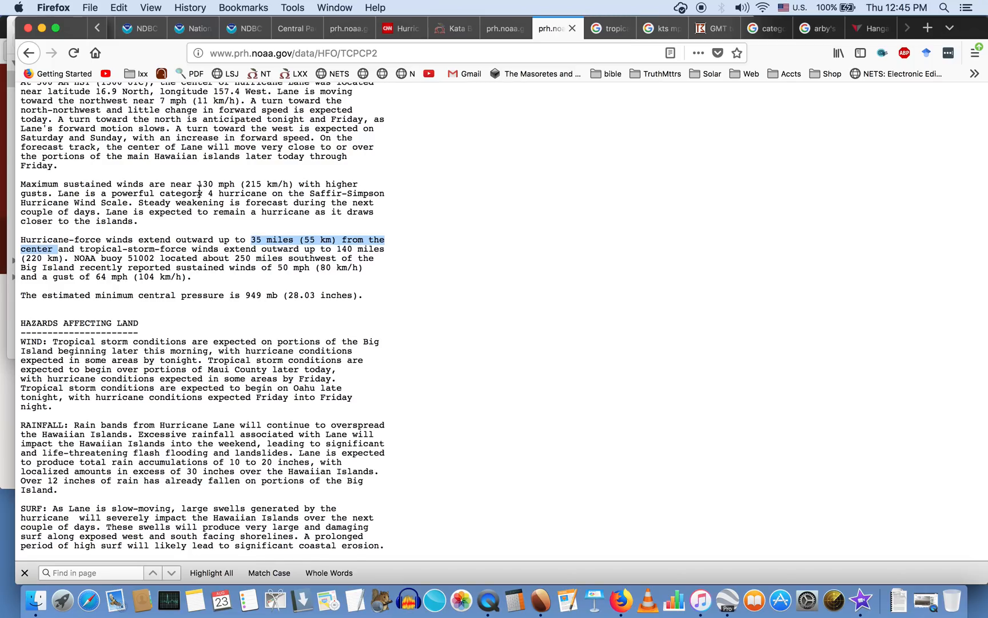
pyautogui.moveTo(104, 221)
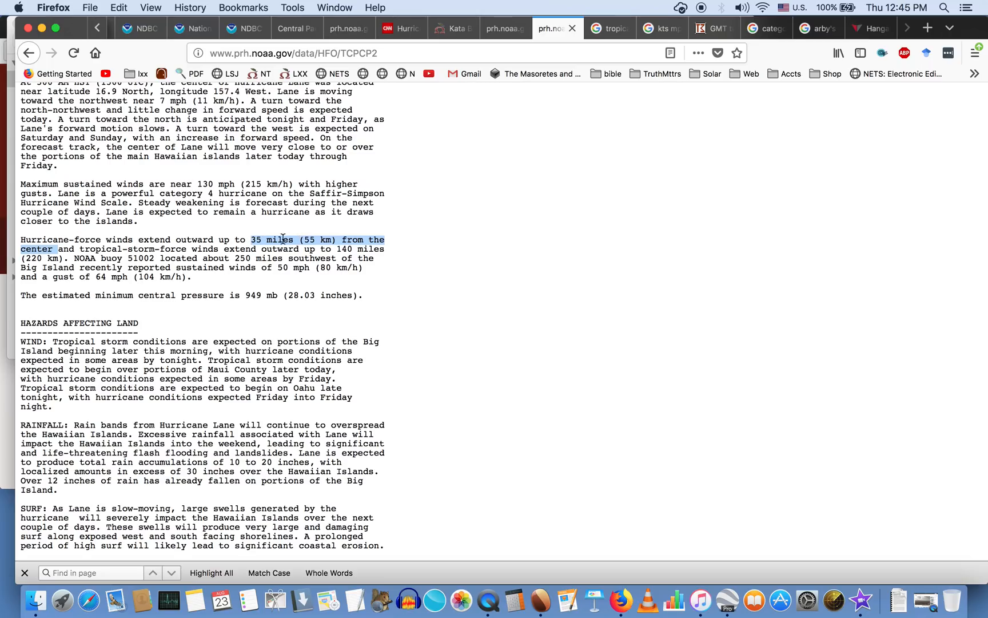
pyautogui.moveTo(364, 239)
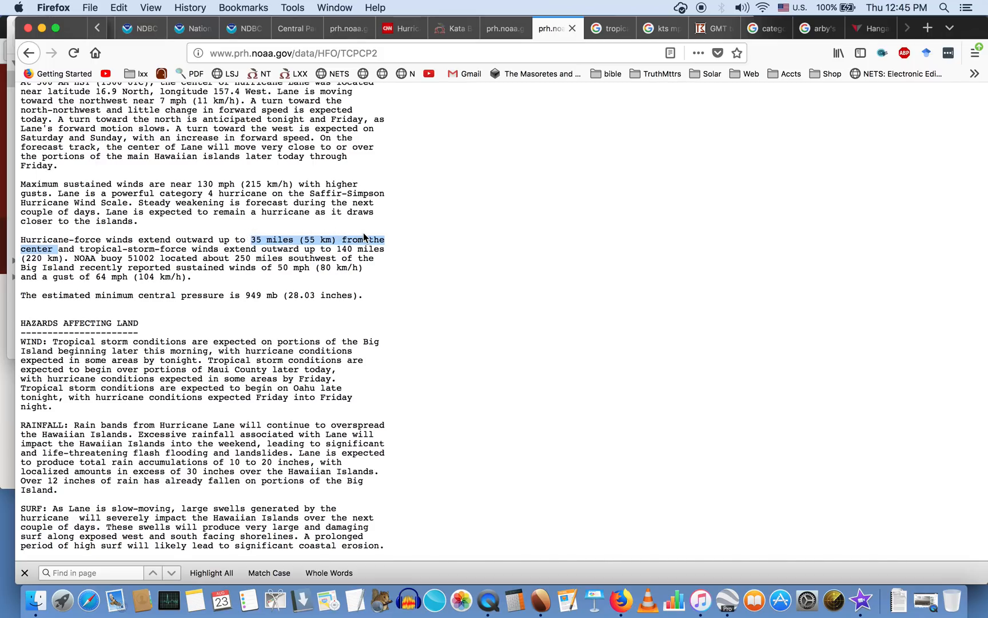
pyautogui.moveTo(365, 238)
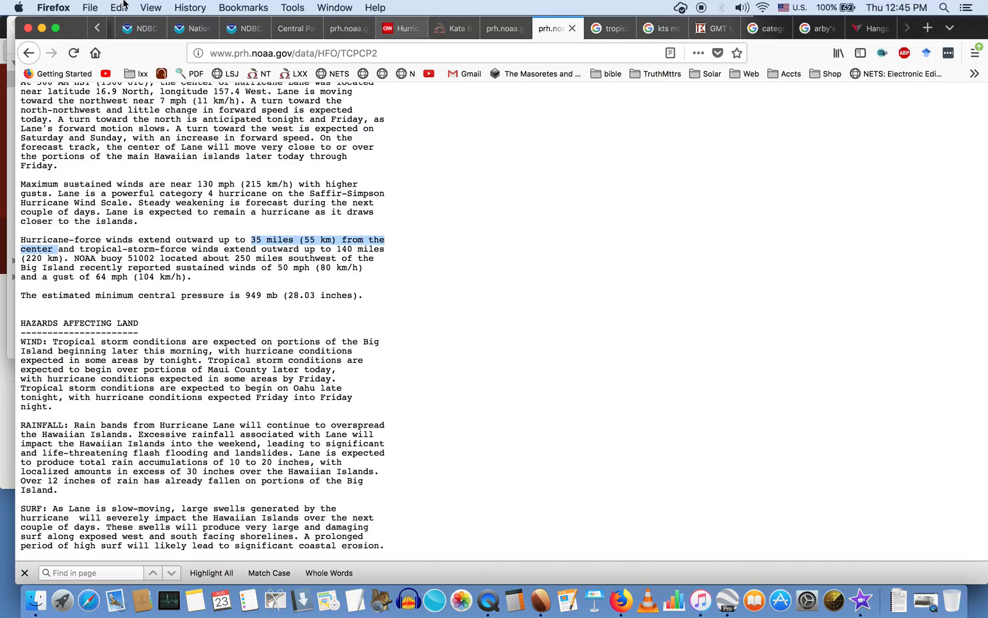
# Show the NDBC radial search table listing observations from stations 51002 and 51004
pyautogui.click(140, 29)
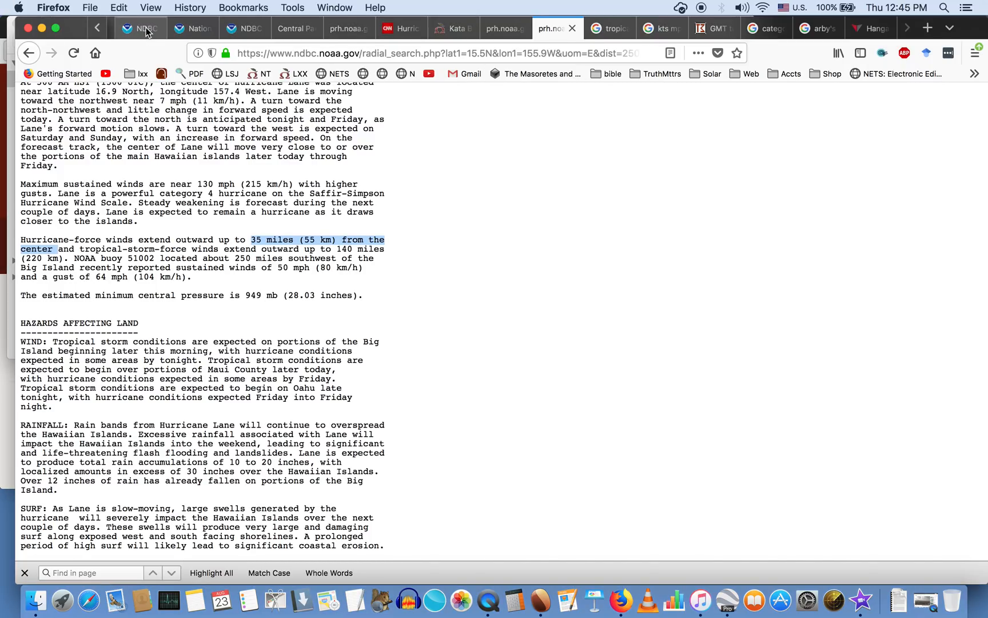
pyautogui.click(138, 28)
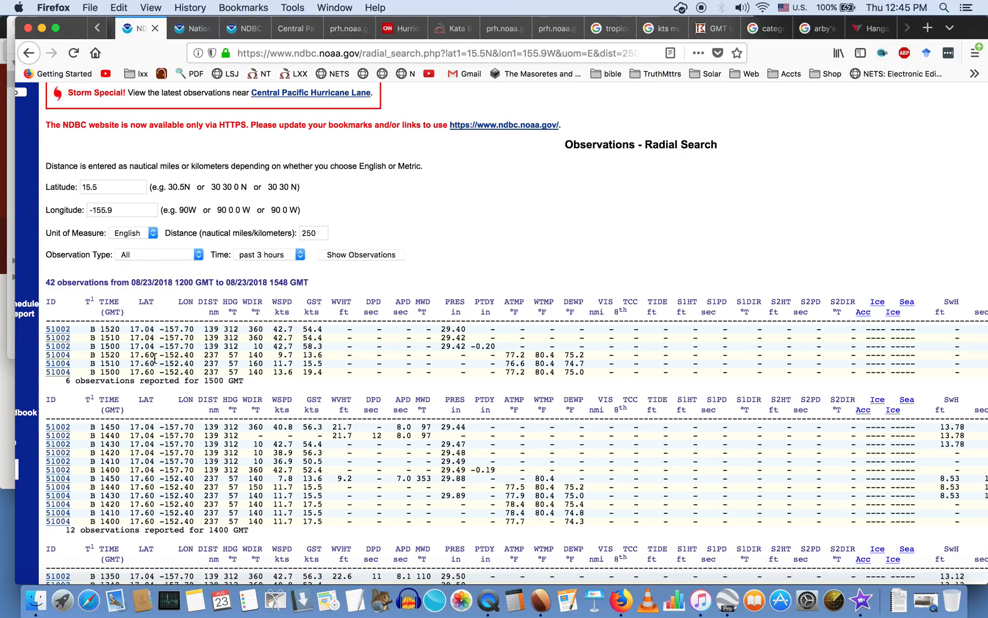
pyautogui.moveTo(57, 337)
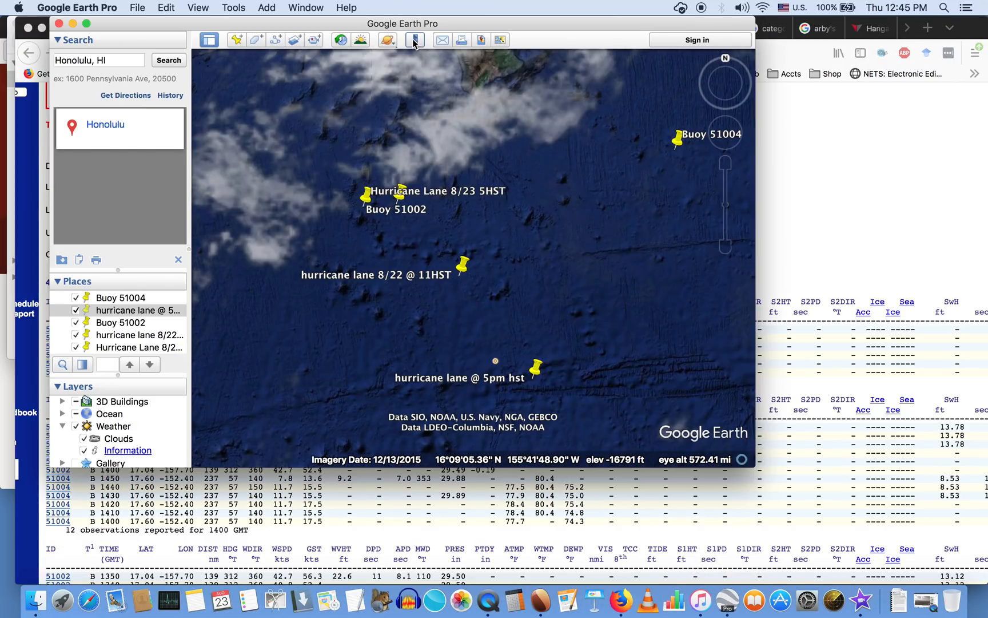
# Measure from Buoy 51002 with the ruler, showing Lane's 8/23 position 2.55 miles away
pyautogui.click(414, 40)
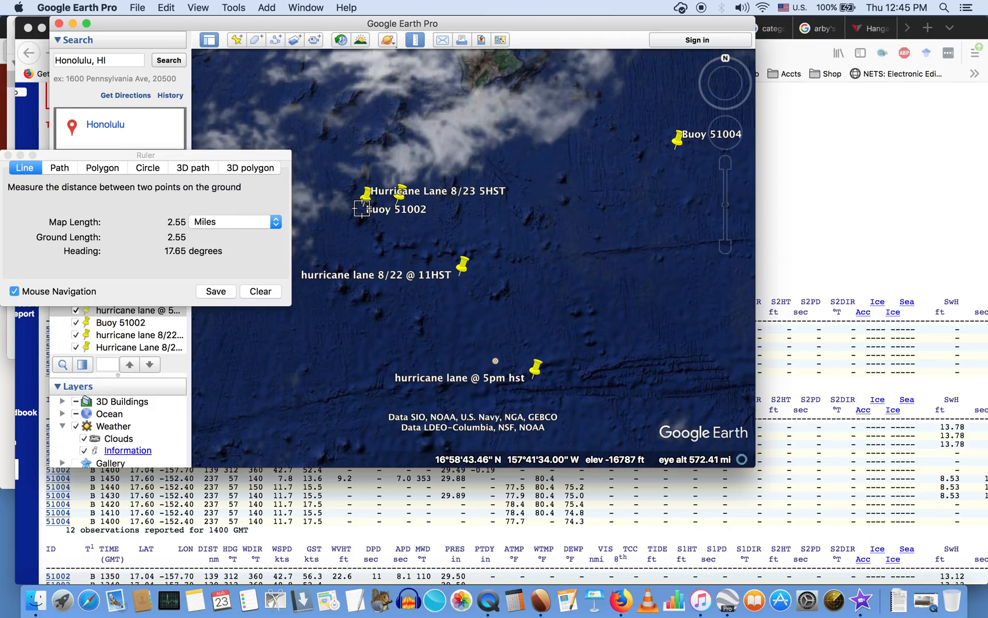
pyautogui.click(384, 204)
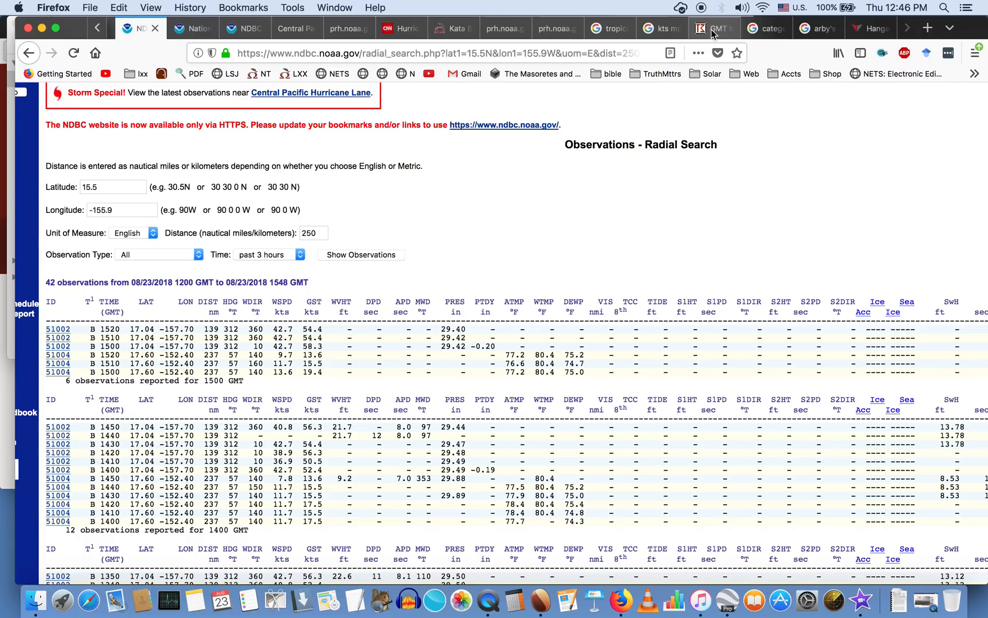
# Return to CNN's article on Hurricane Lane heading for Hawaii as a Category 4 storm
pyautogui.click(400, 28)
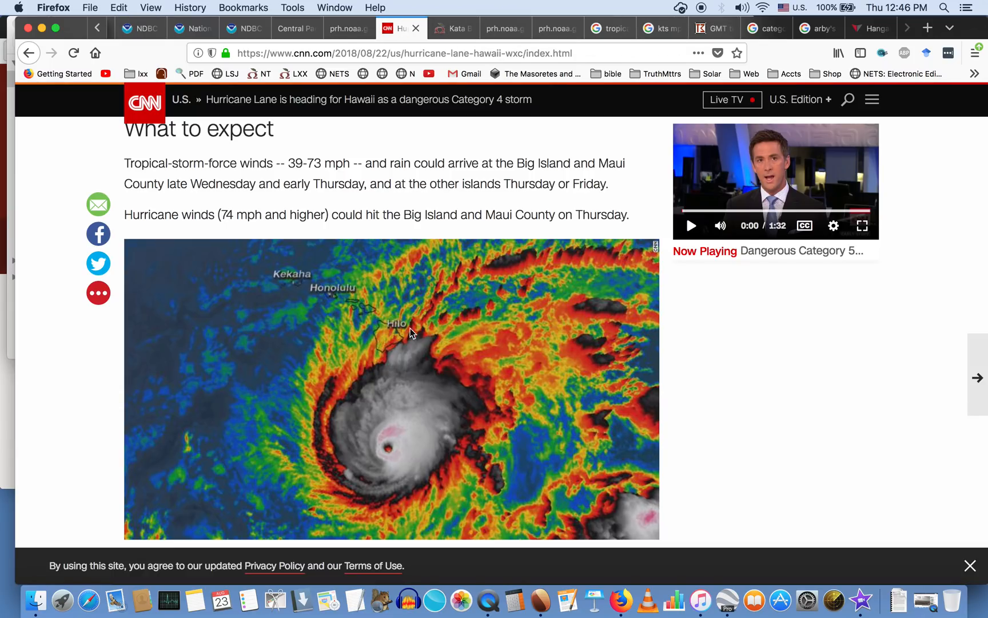
pyautogui.scroll(-3)
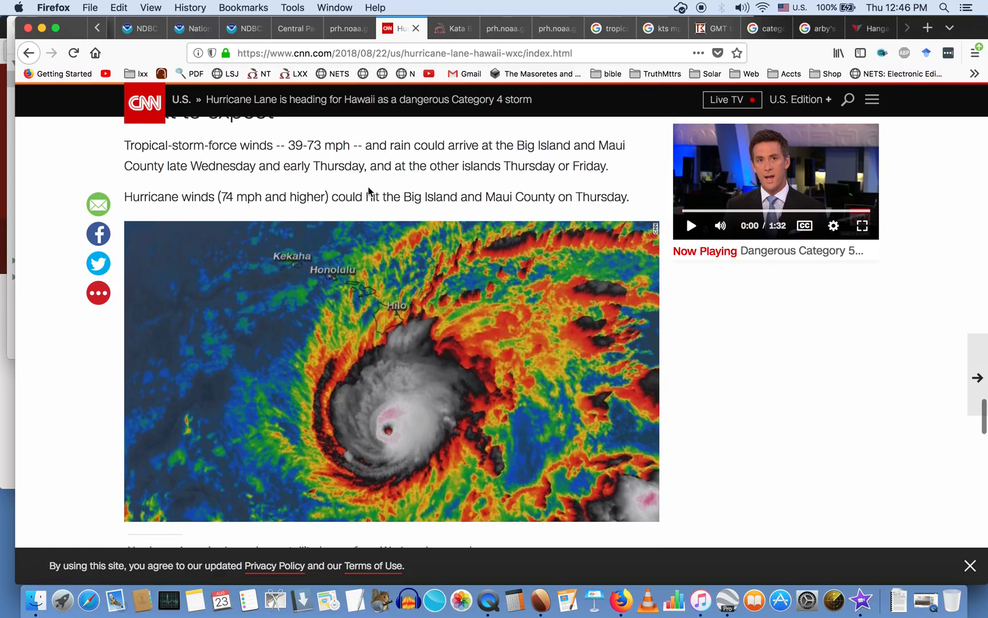
pyautogui.scroll(-3)
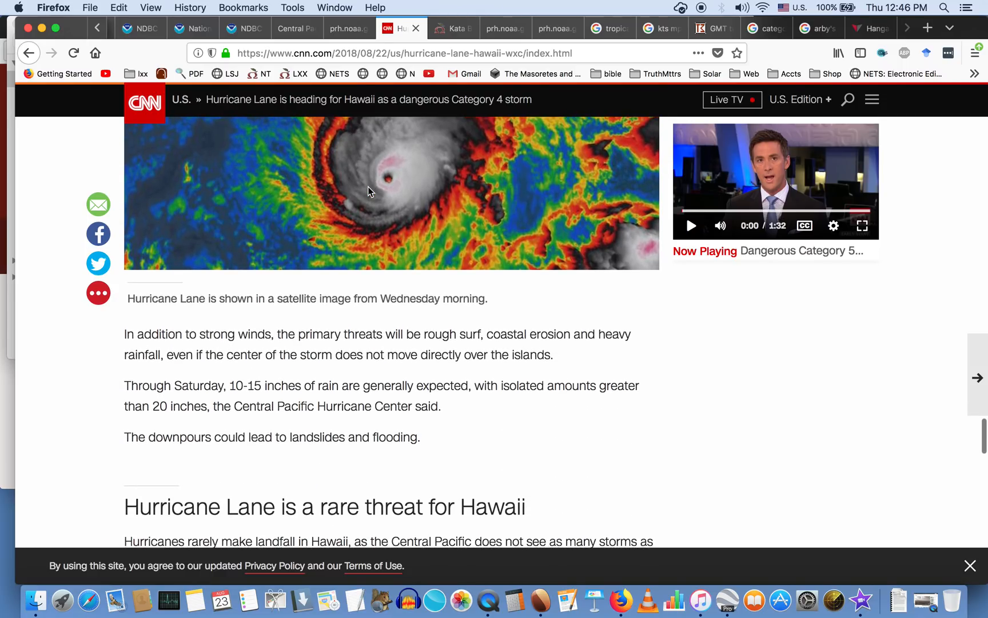
pyautogui.scroll(-3)
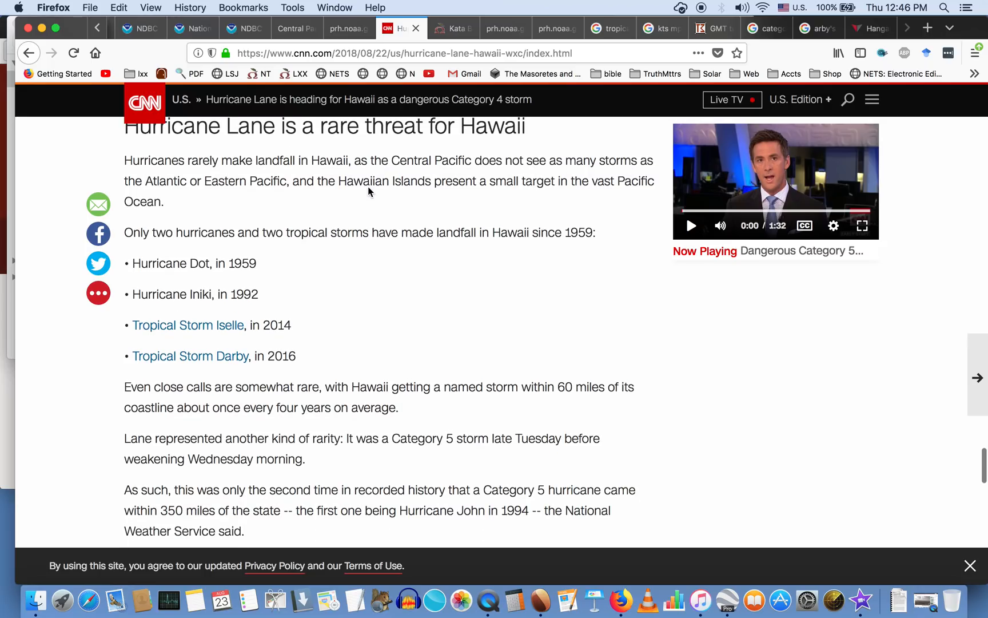
pyautogui.scroll(-3)
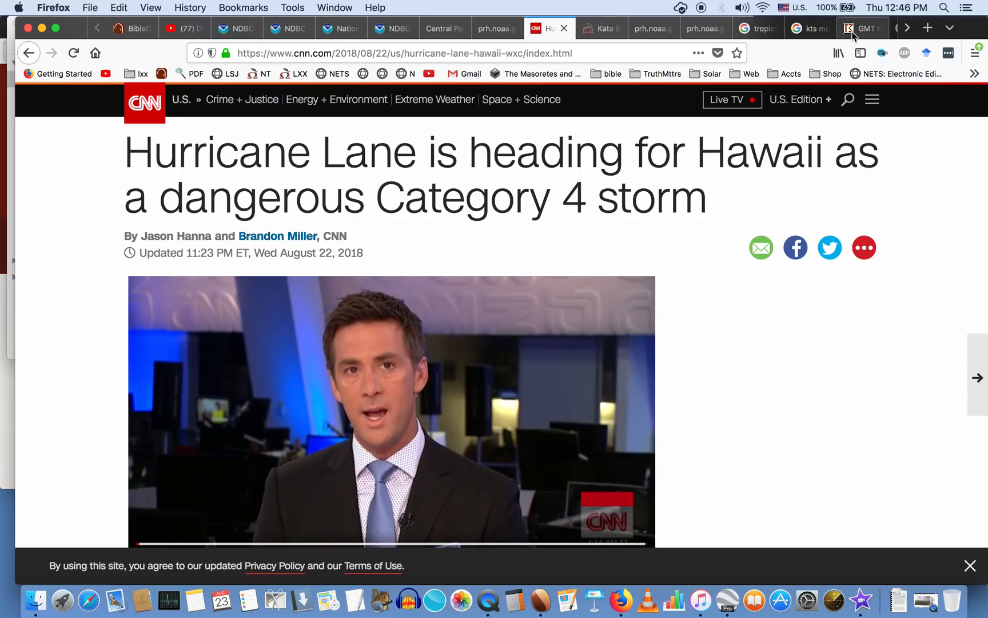
pyautogui.moveTo(754, 35)
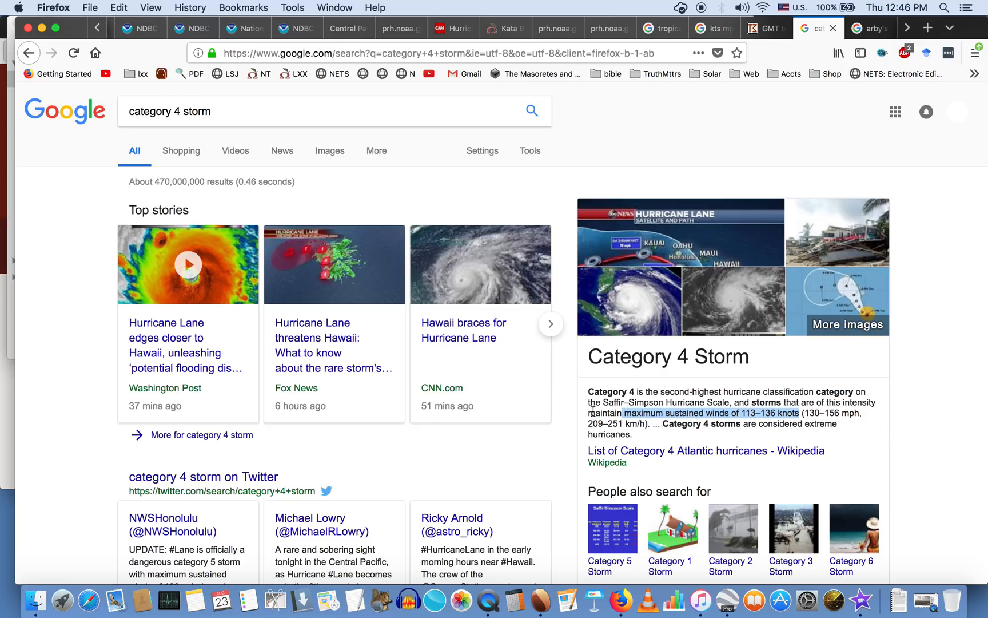
# Highlight Google's 113–136 knot sustained wind range for Category 4 storms
pyautogui.click(655, 413)
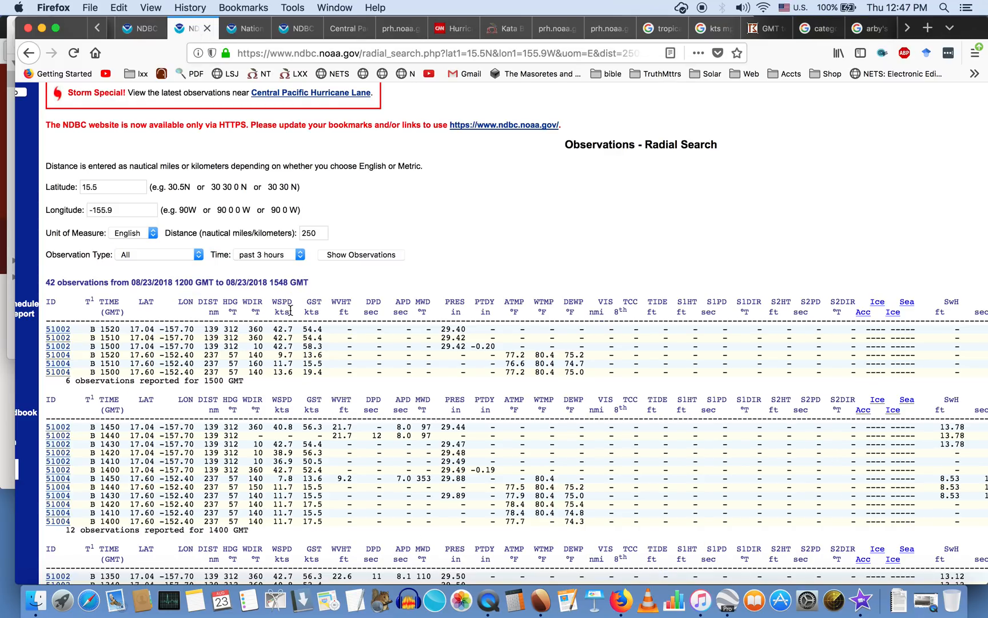
# Scroll the buoy table to the 1200 GMT readings and compare them with the Category 4 results
pyautogui.click(58, 328)
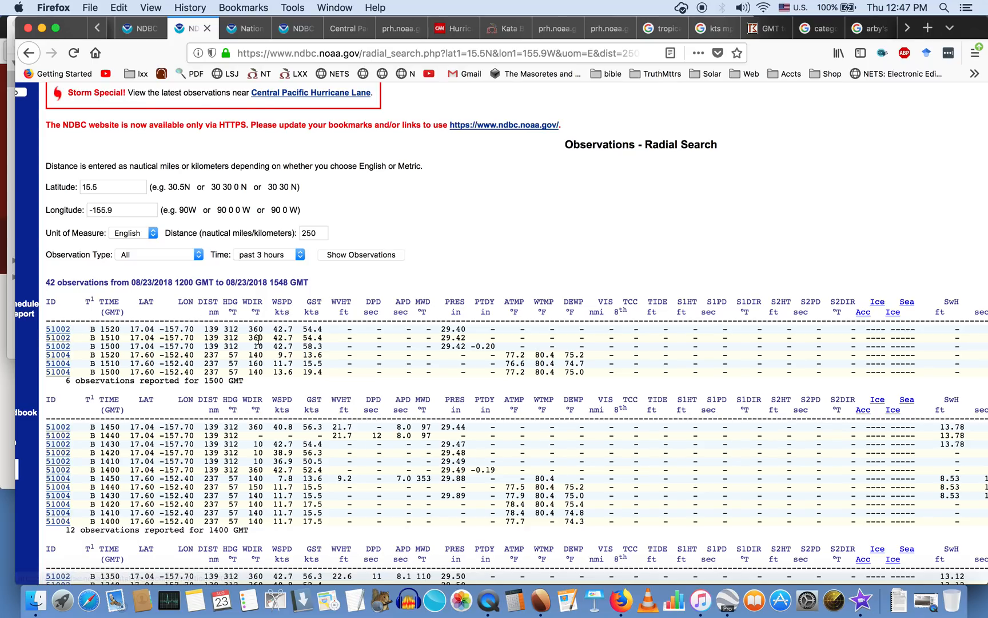
pyautogui.scroll(-3)
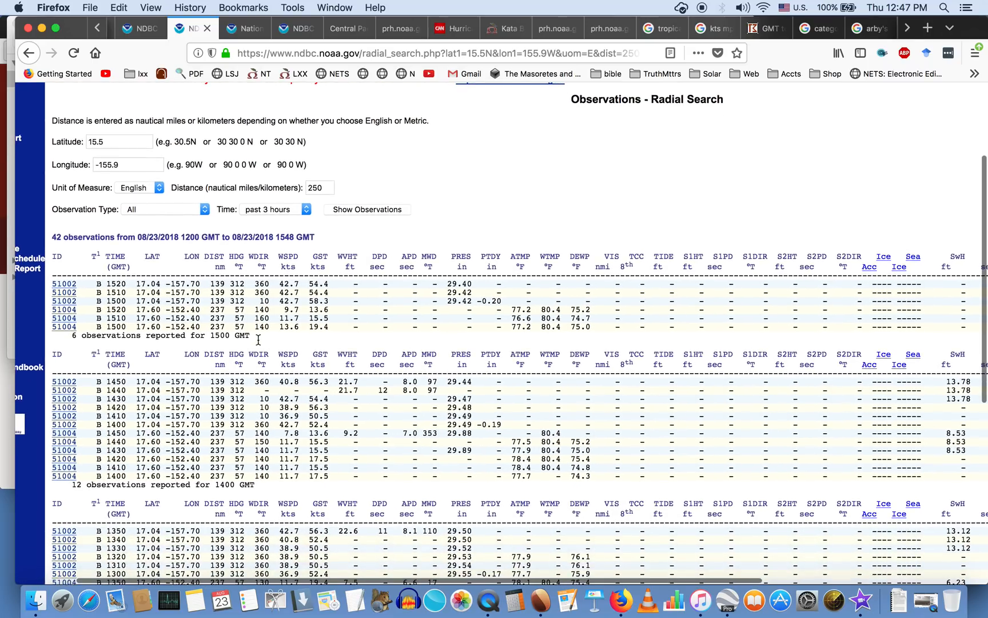
pyautogui.scroll(-3)
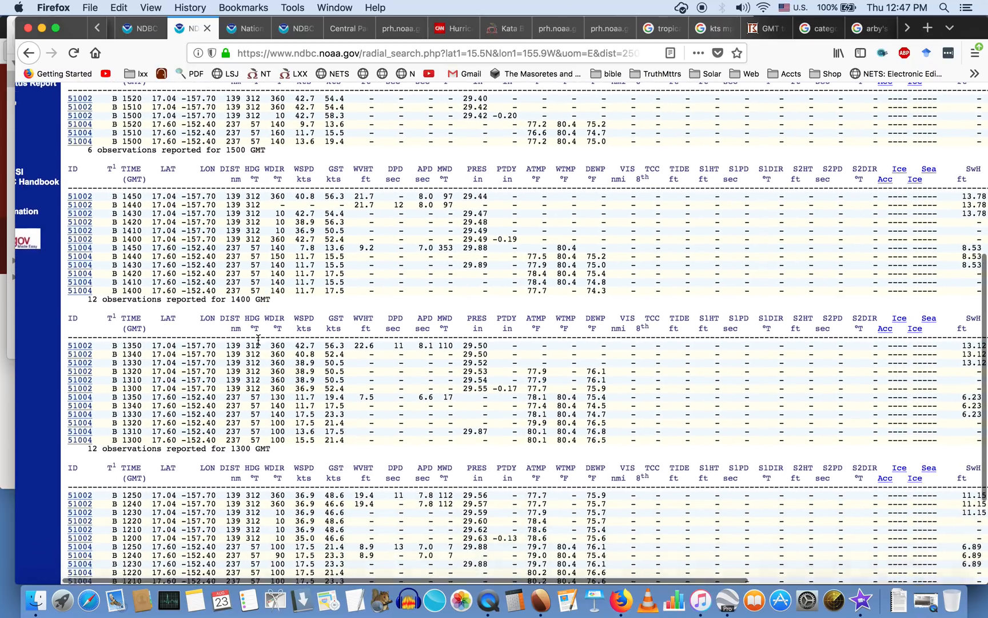
pyautogui.scroll(-3)
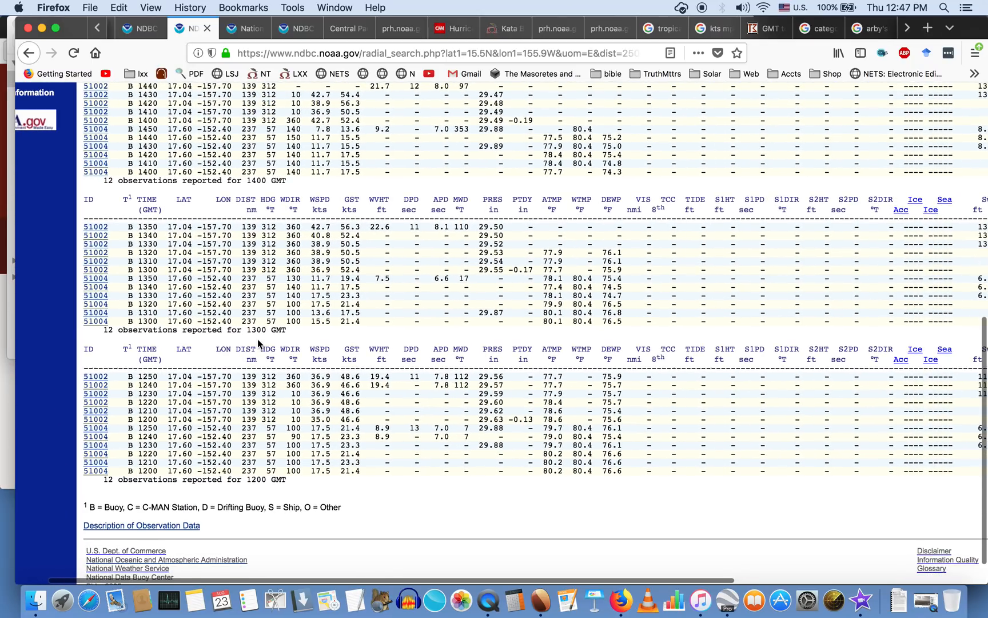
pyautogui.scroll(-3)
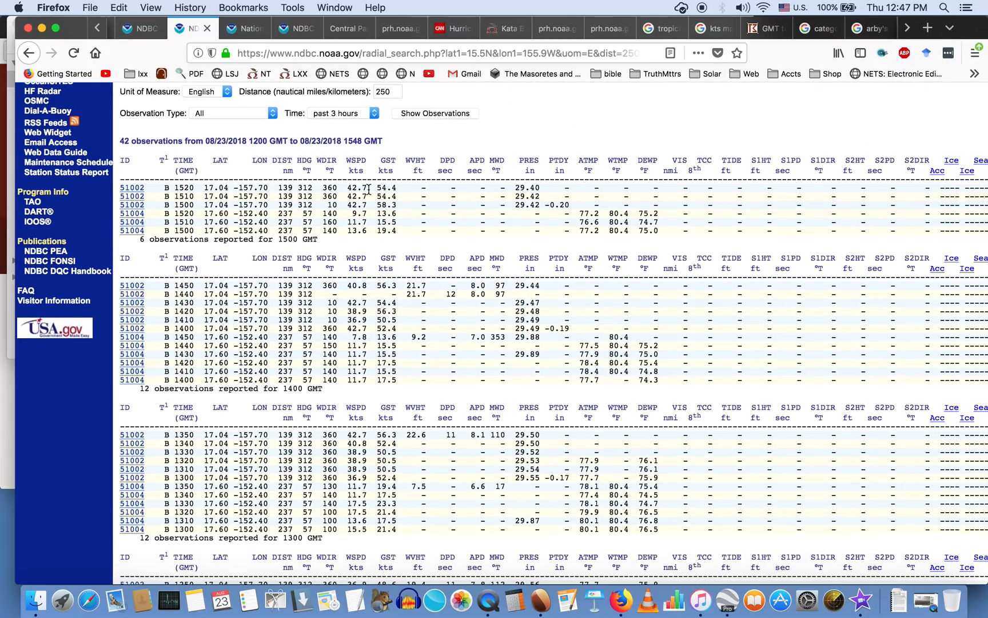
pyautogui.moveTo(363, 169)
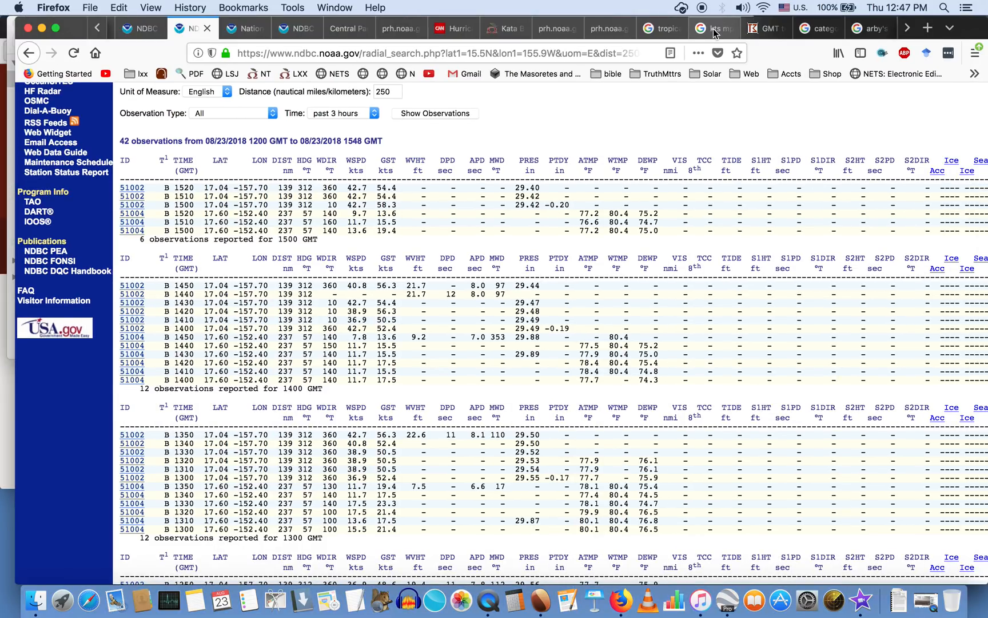
pyautogui.click(714, 28)
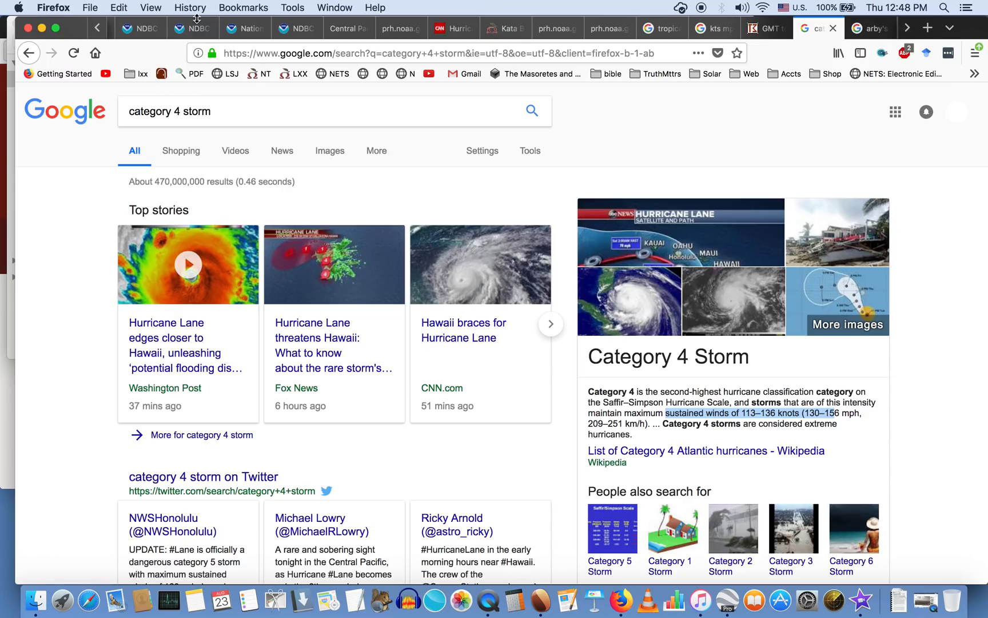
pyautogui.click(192, 28)
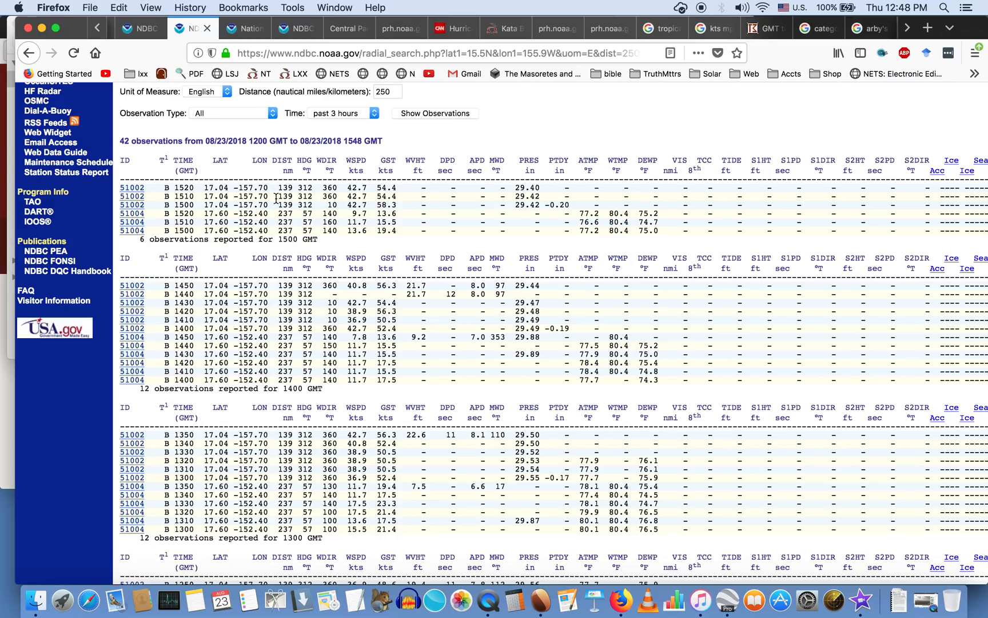
pyautogui.moveTo(349, 197)
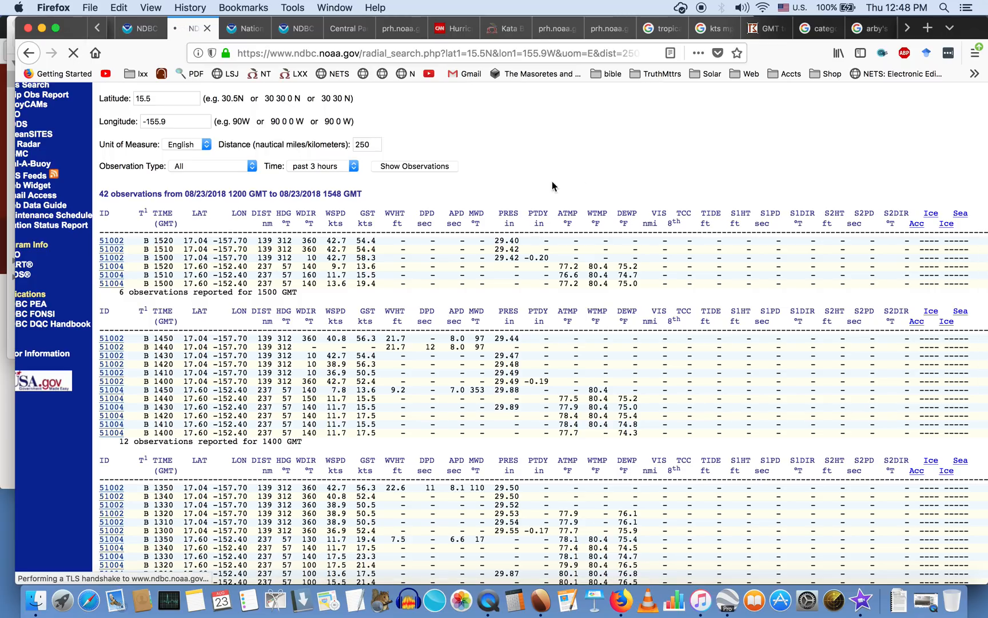
# Reload the buoy table and read 51002's 50.5-knot winds and 68-knot gusts through 1648 GMT
pyautogui.click(414, 166)
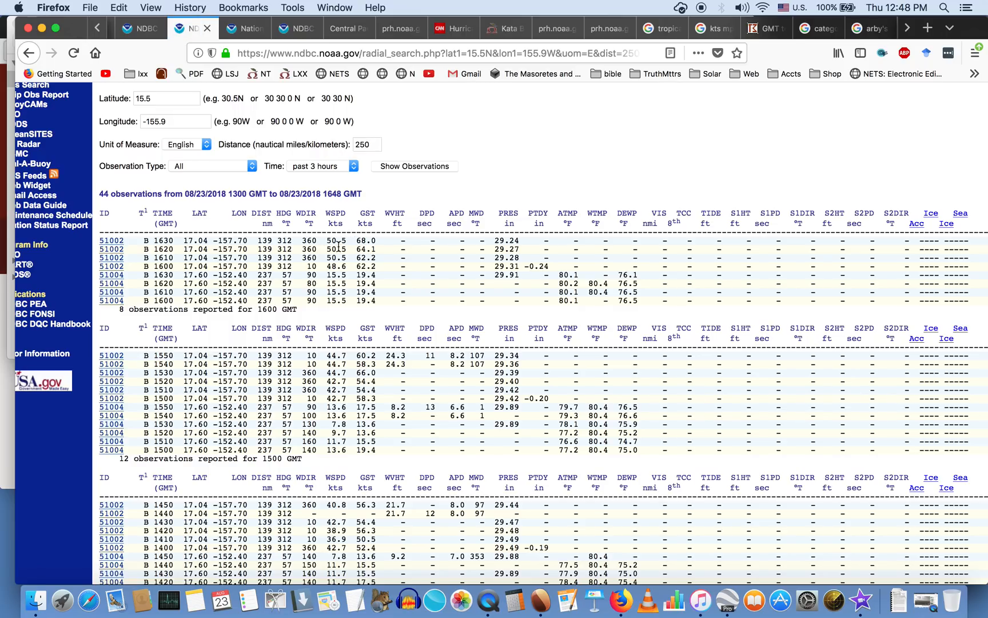
pyautogui.moveTo(346, 245)
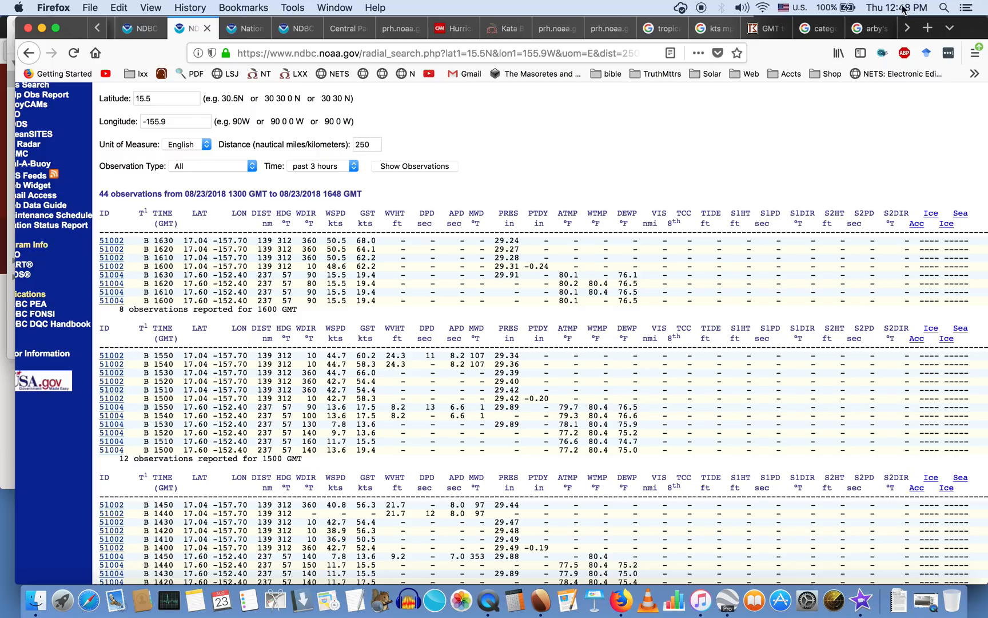
pyautogui.click(818, 28)
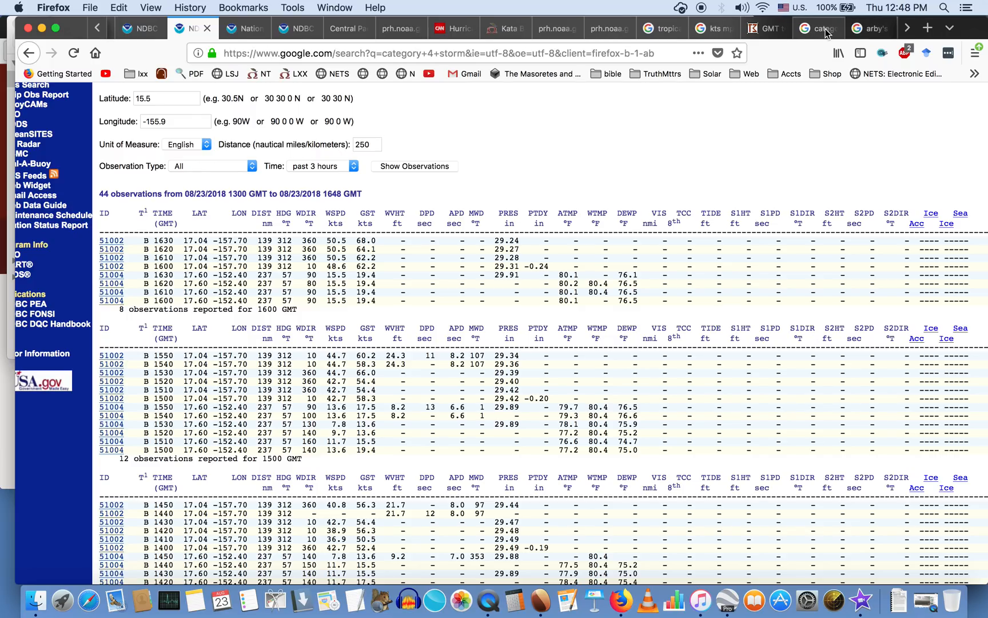
pyautogui.click(814, 28)
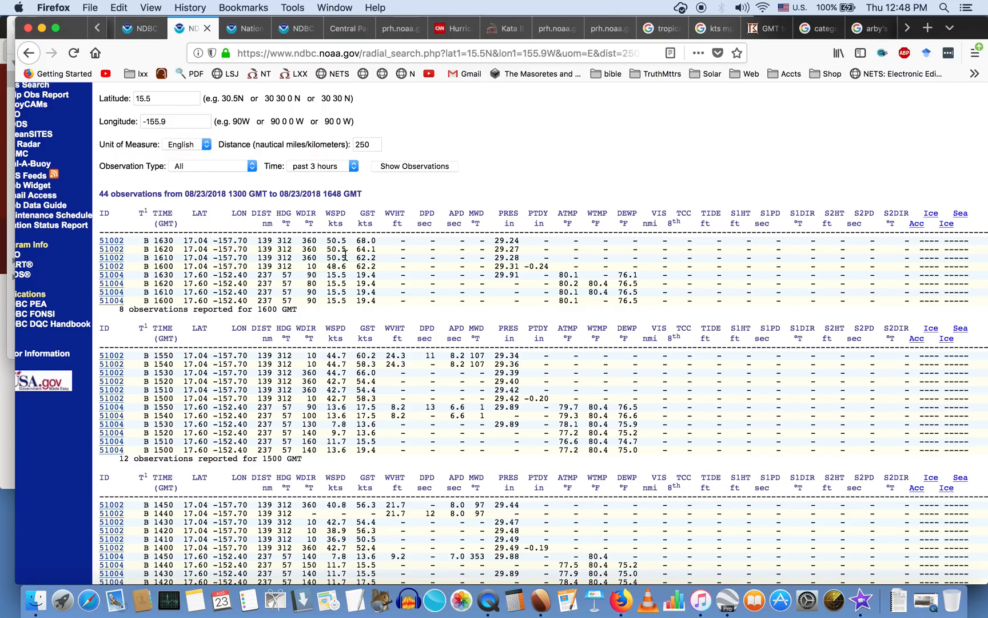
pyautogui.moveTo(728, 605)
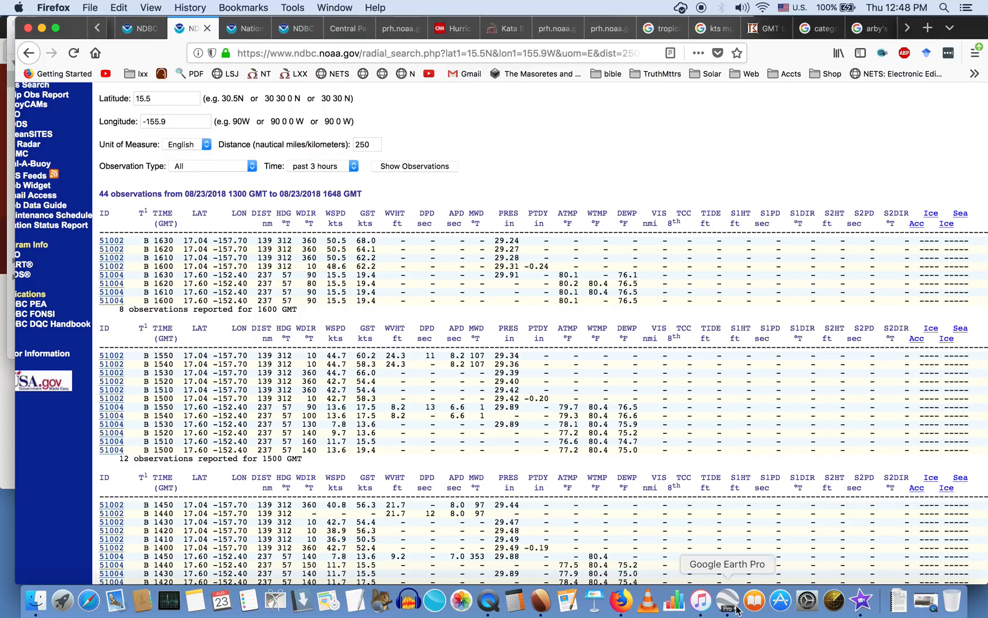
pyautogui.click(727, 599)
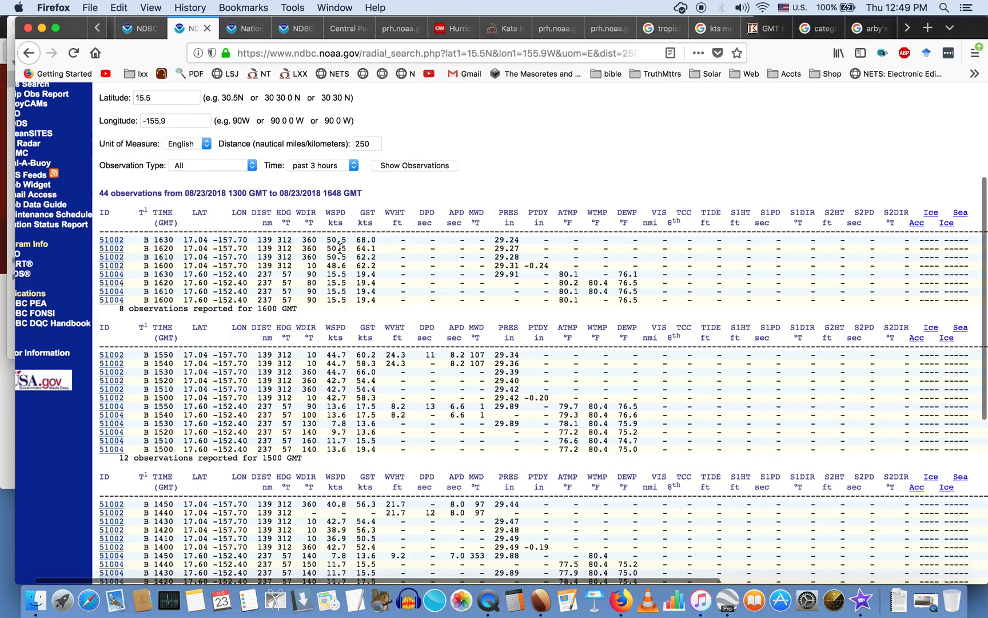
pyautogui.scroll(-3)
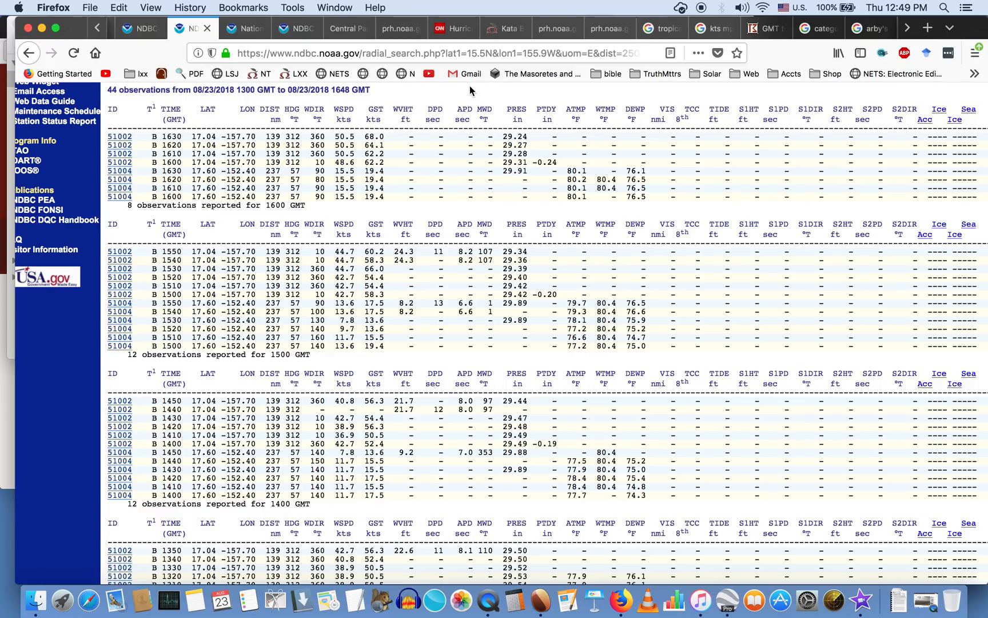
# Open the latest TCPCP2 advisory reporting buoy 51002's 50 mph winds and 64 mph gust
pyautogui.click(550, 29)
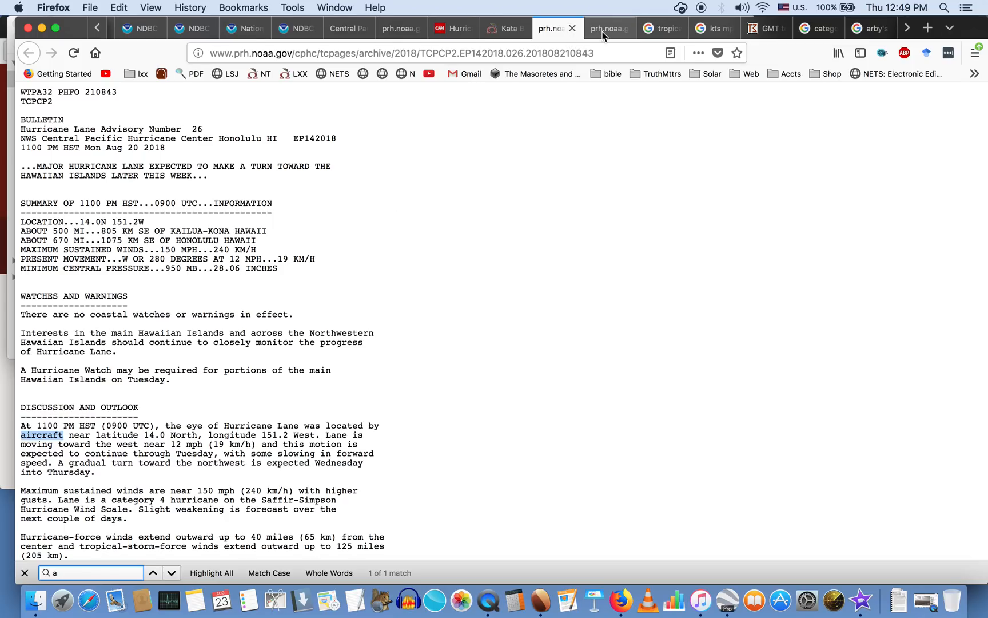
pyautogui.click(607, 28)
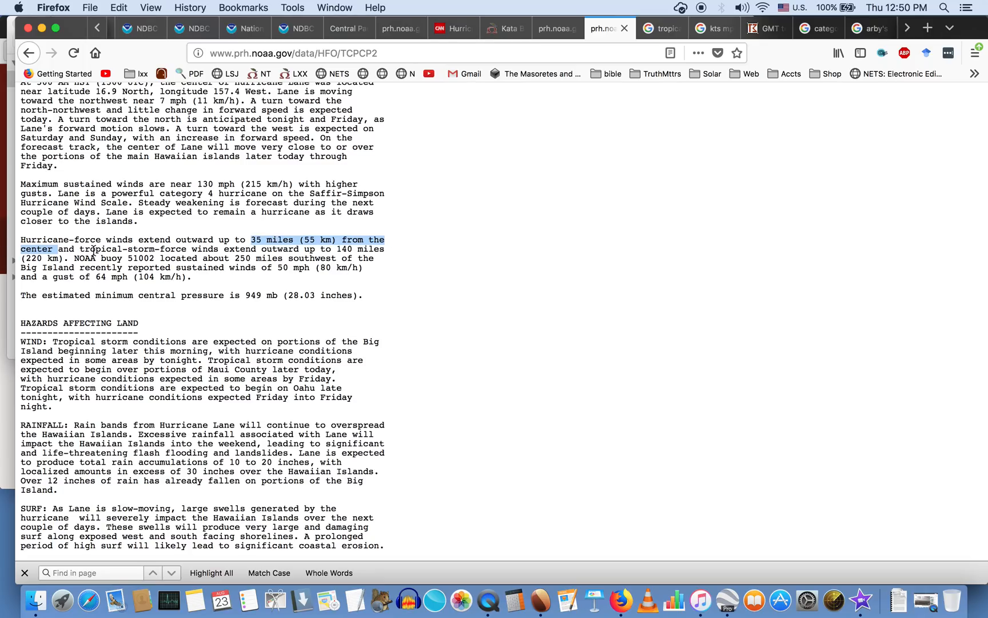
pyautogui.moveTo(728, 600)
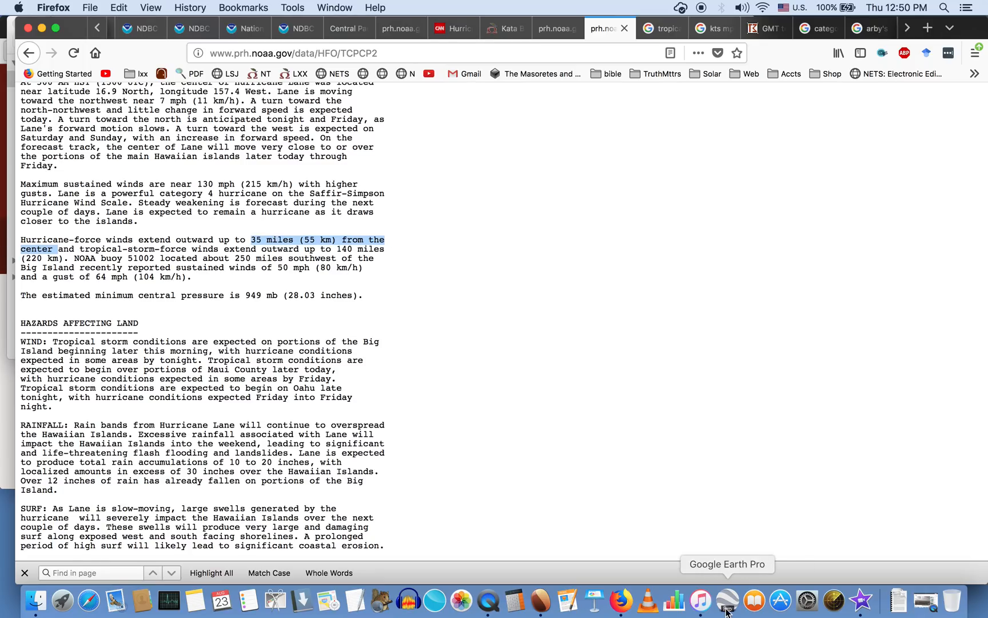
pyautogui.click(727, 600)
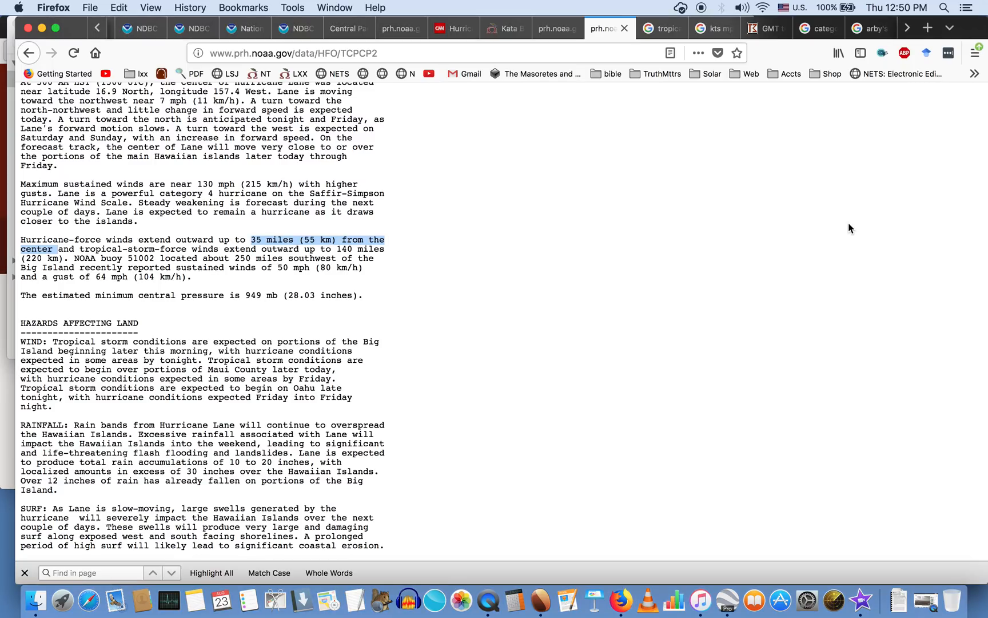
pyautogui.click(713, 29)
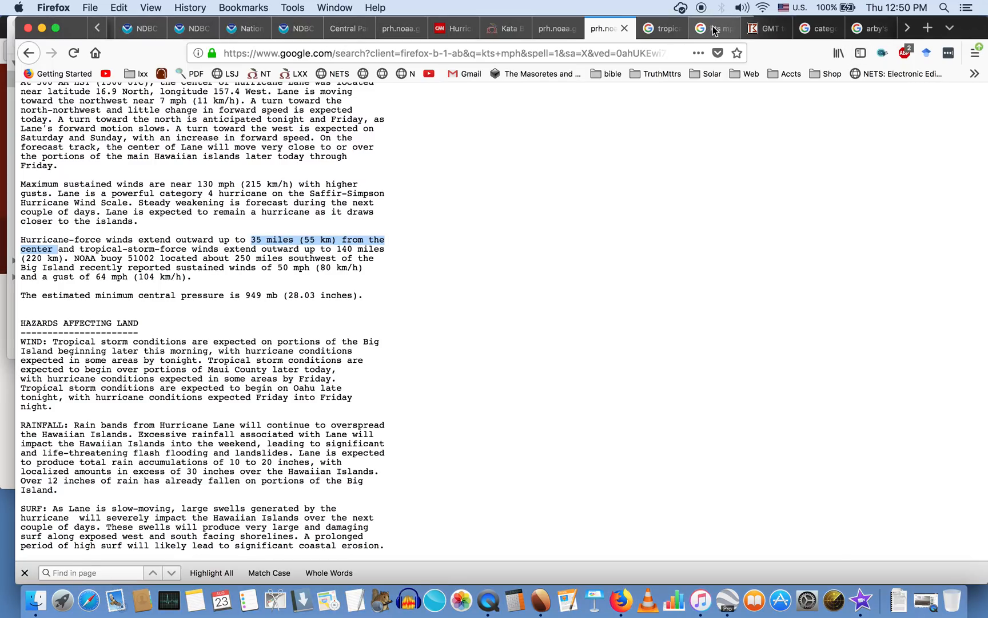
# Convert 74 mph to about 64.3 knots in Google's unit converter
pyautogui.click(699, 28)
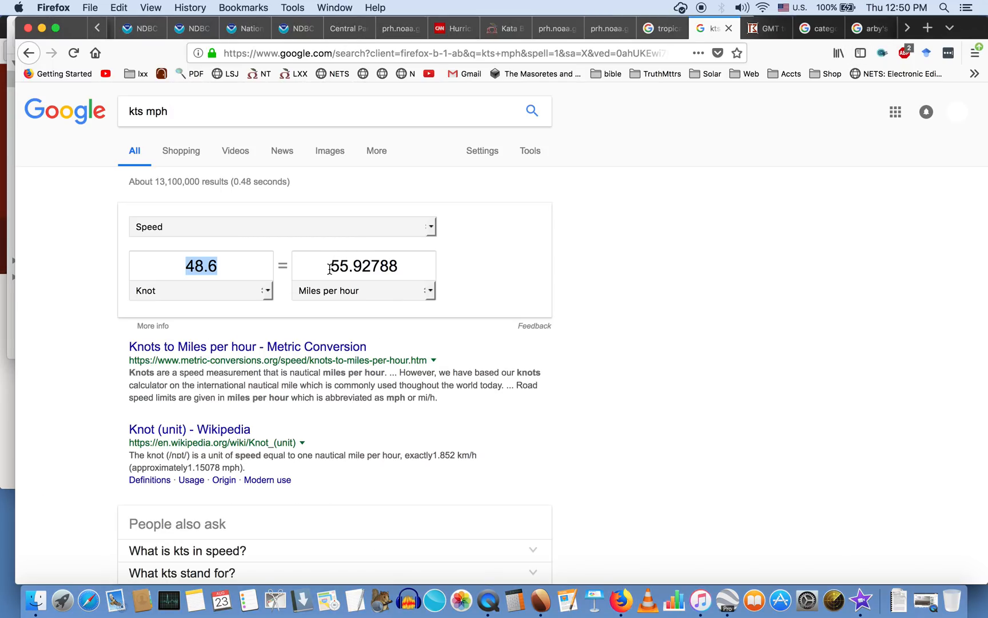
pyautogui.tripleClick(364, 266)
pyautogui.write('74')
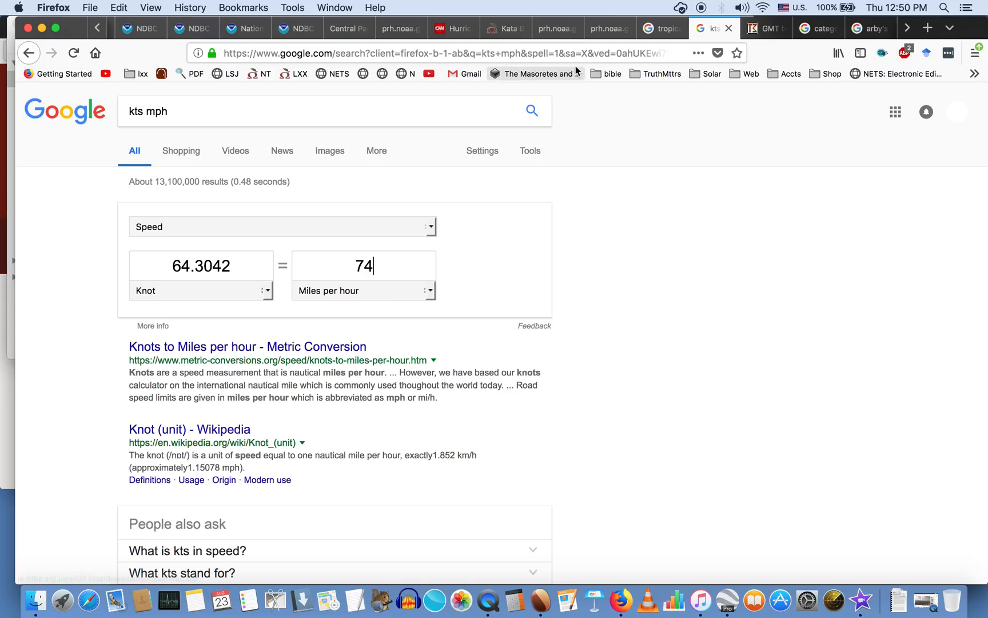
pyautogui.click(191, 29)
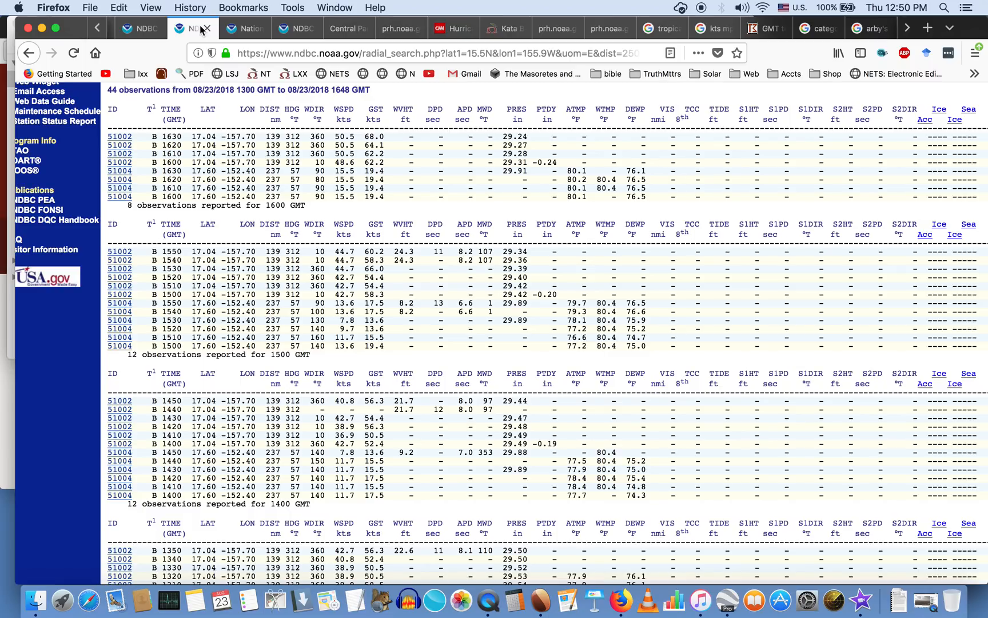
pyautogui.moveTo(348, 136)
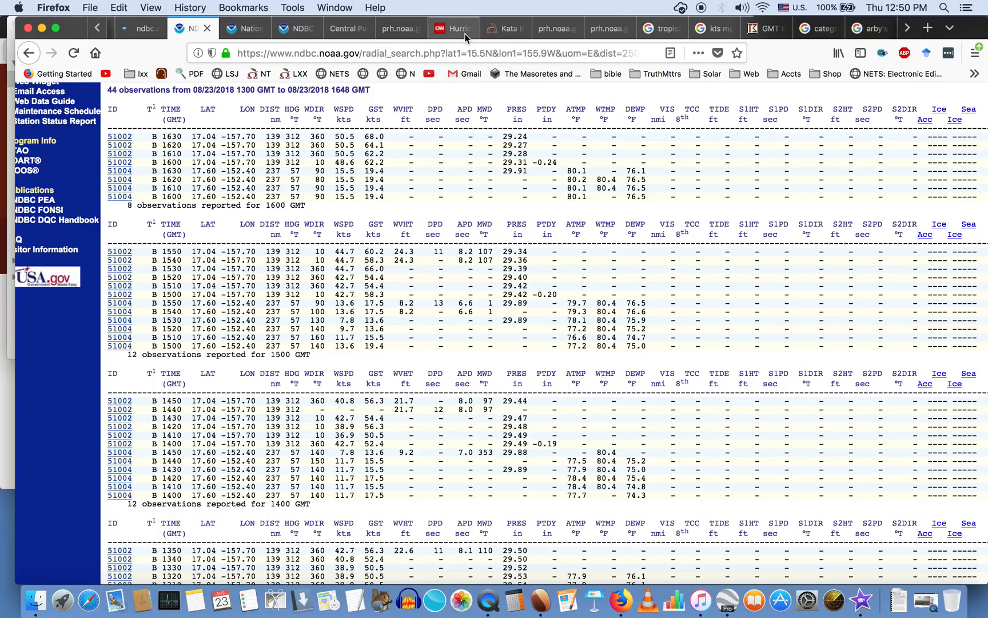
pyautogui.moveTo(459, 29)
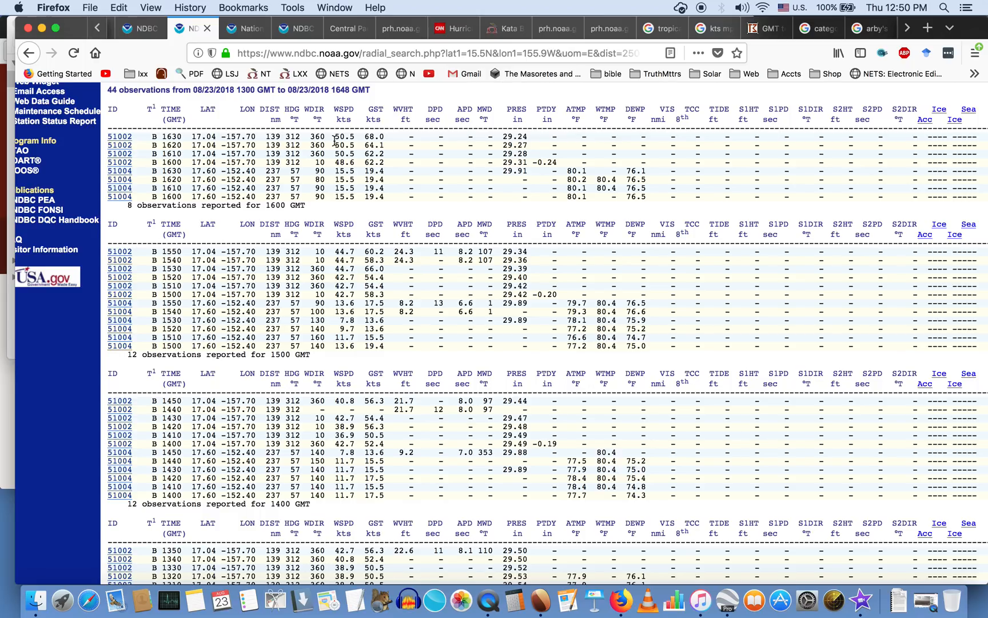
pyautogui.moveTo(371, 143)
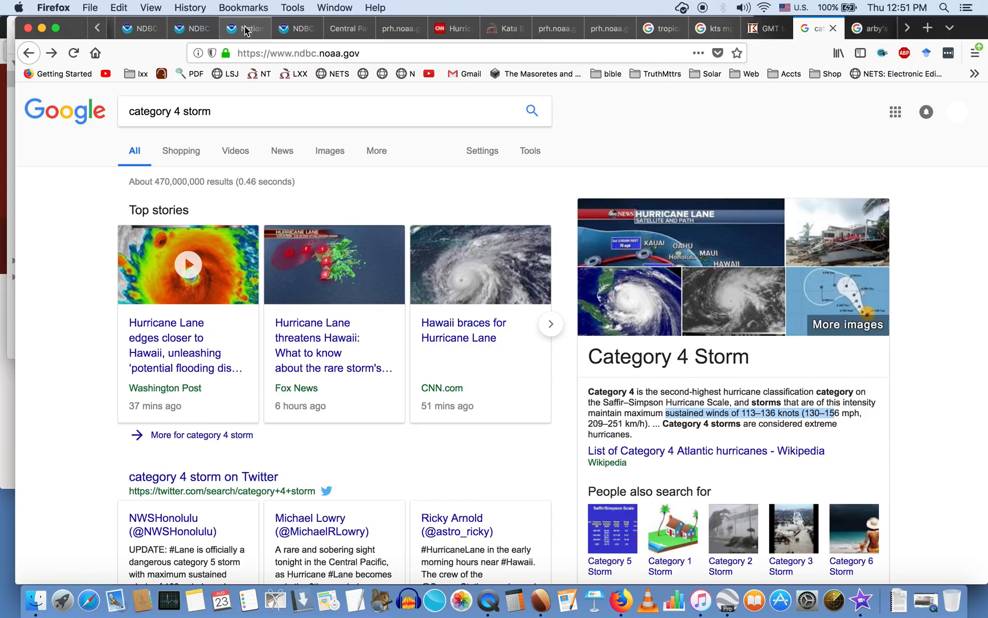
# Go back to buoy 51002's 1630 GMT readings of 50.5-knot winds and 68-knot gusts
pyautogui.click(245, 29)
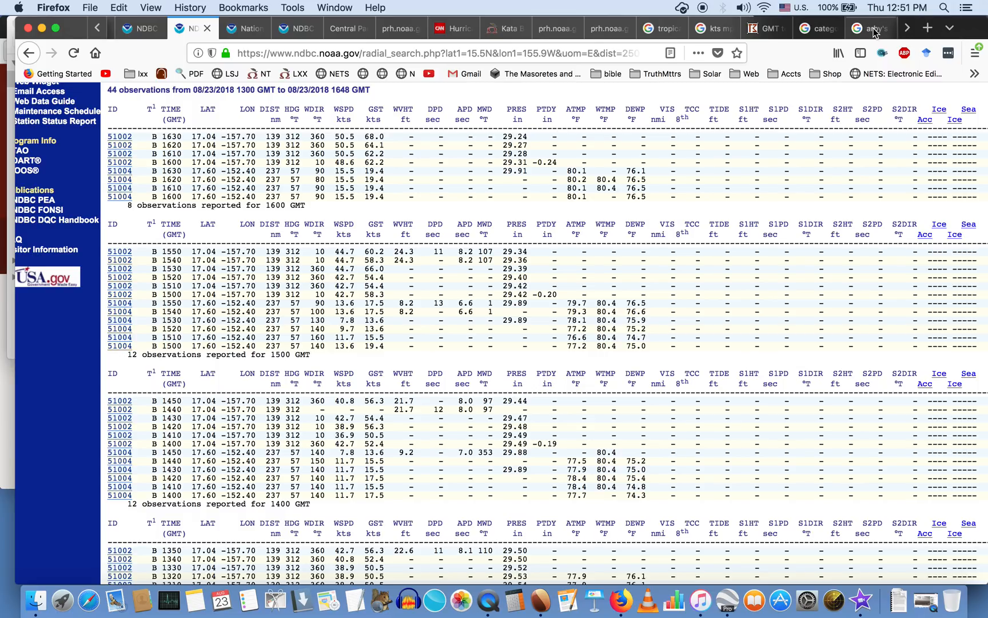
# View the Hangar 360 aerial panorama of burned home ruins on the wooded hillside
pyautogui.click(872, 29)
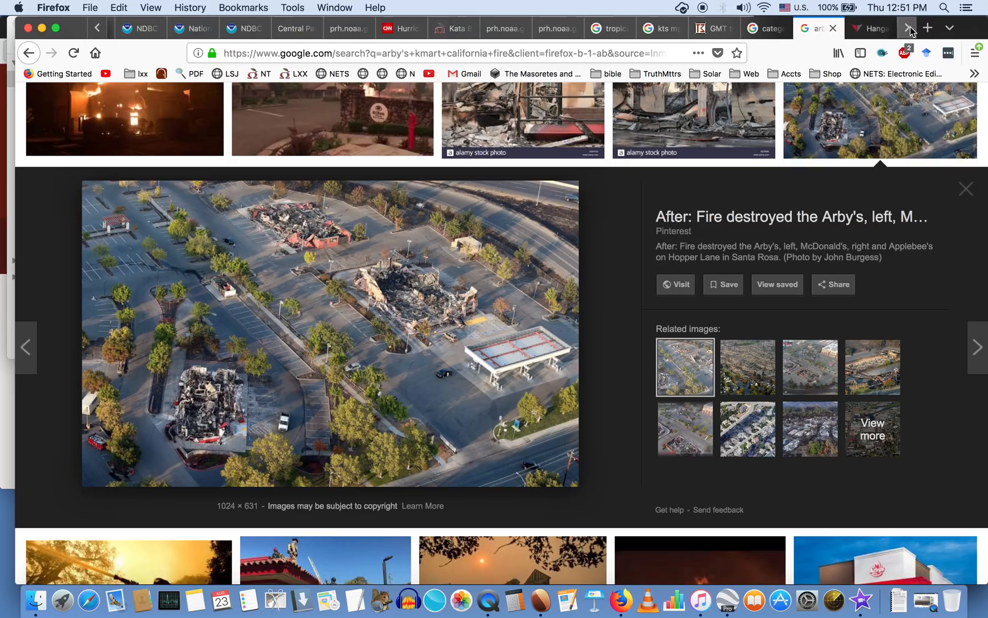
pyautogui.click(871, 28)
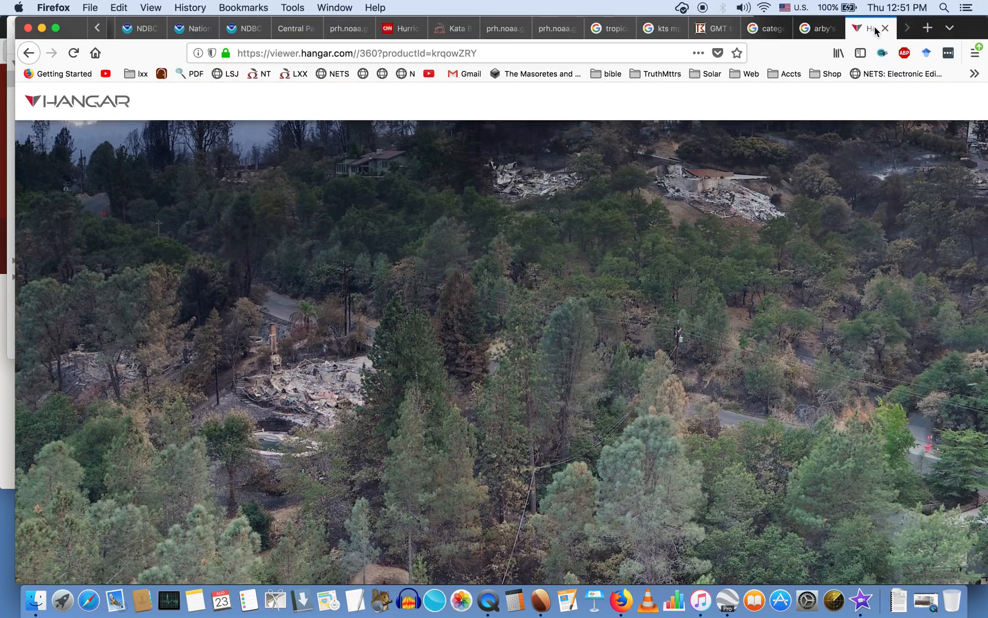
pyautogui.moveTo(291, 391)
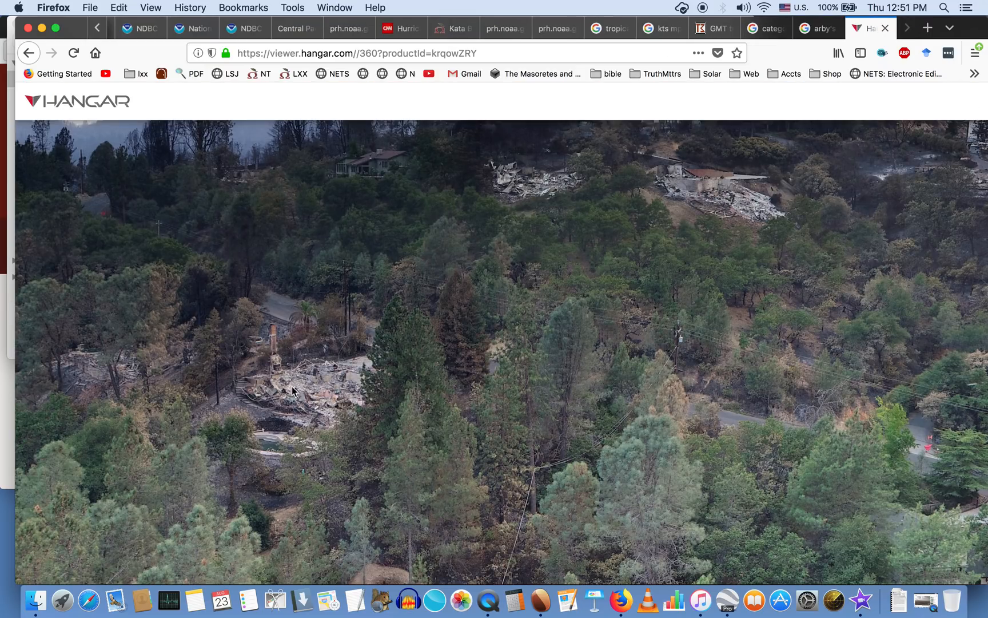
pyautogui.moveTo(973, 351)
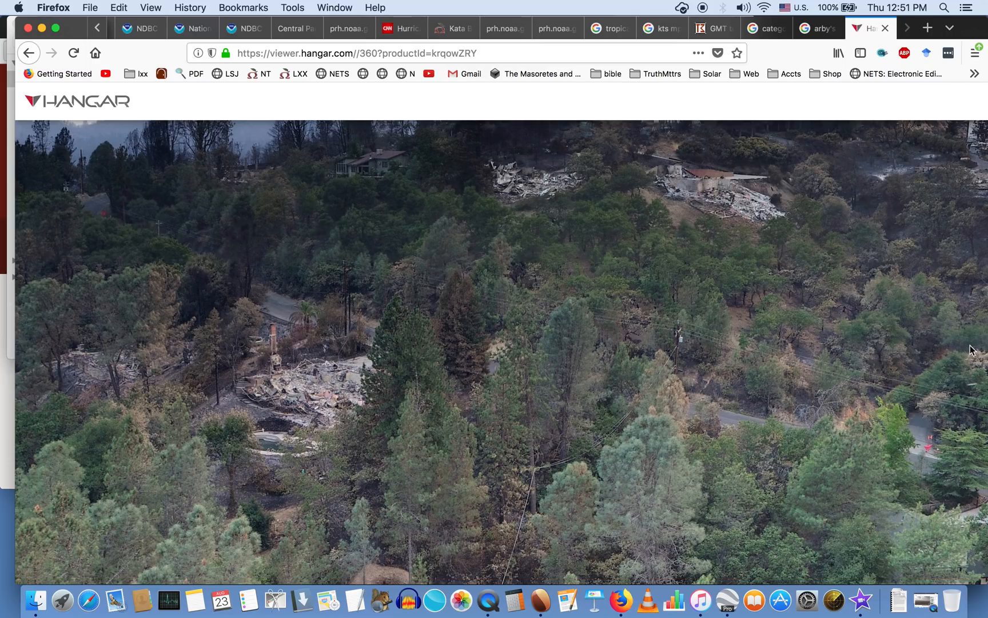
pyautogui.moveTo(280, 357)
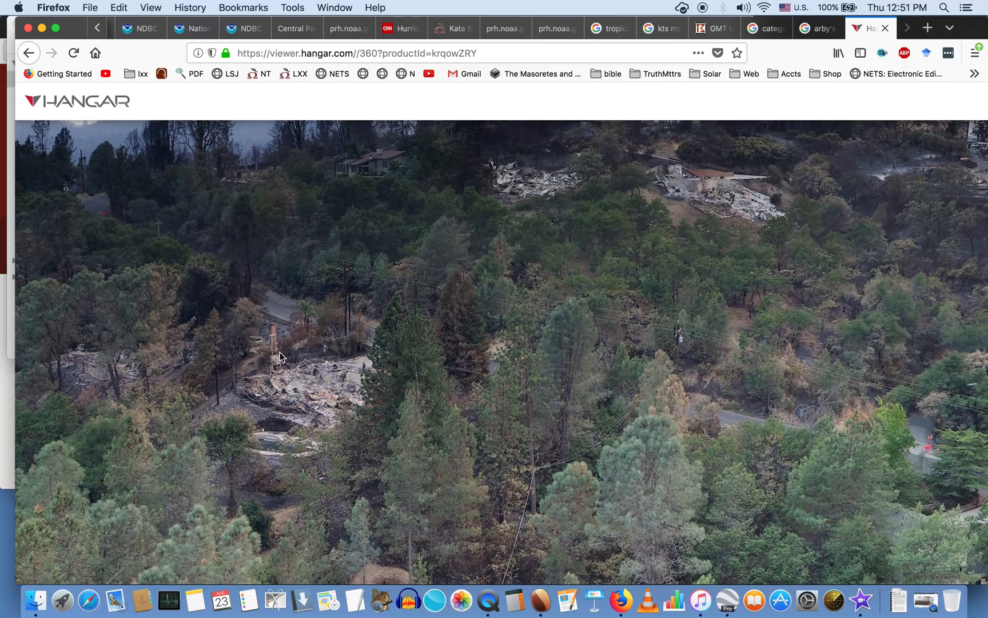
pyautogui.moveTo(517, 183)
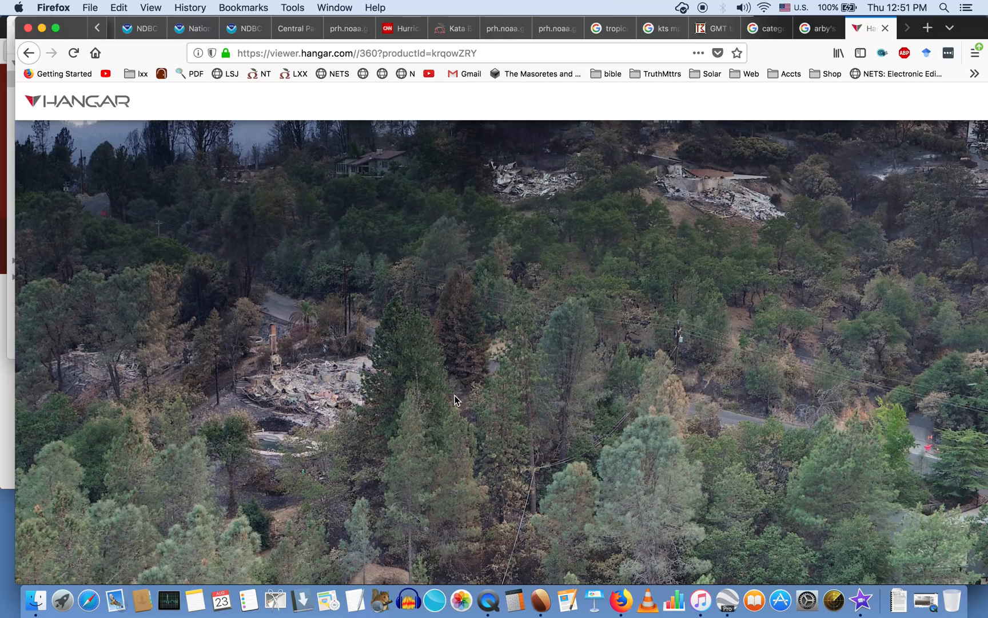
pyautogui.moveTo(140, 388)
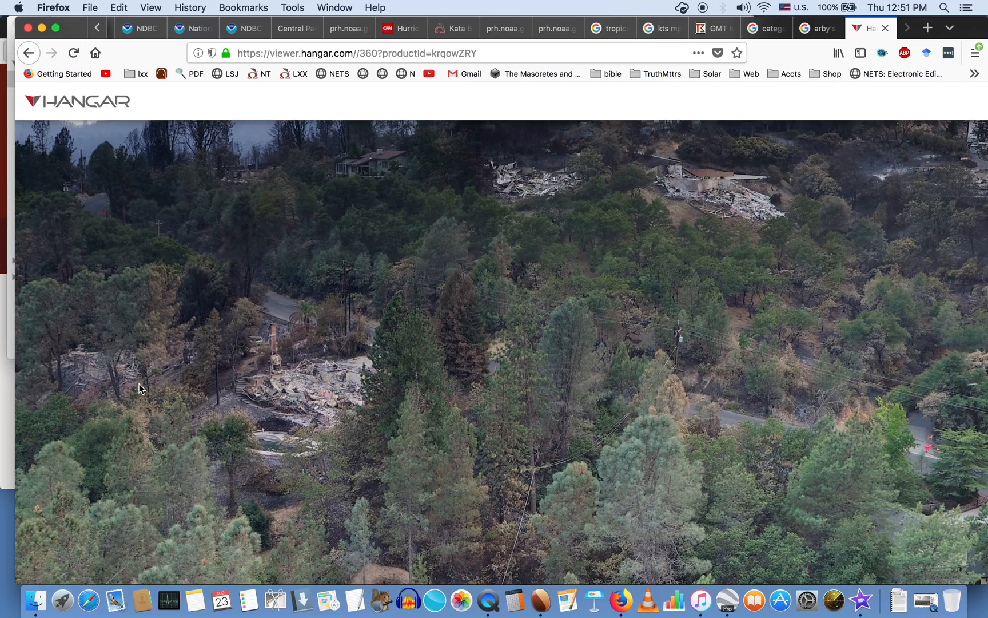
pyautogui.moveTo(301, 417)
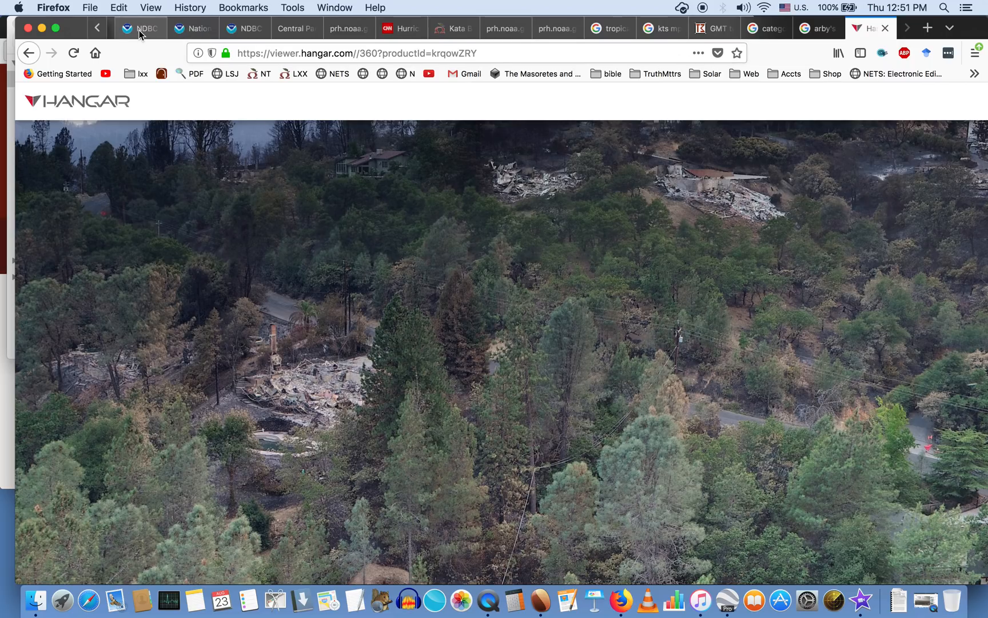
# Show the NDBC radial search table with buoy 51002's 50.5-knot winds and 68-knot gusts
pyautogui.click(138, 29)
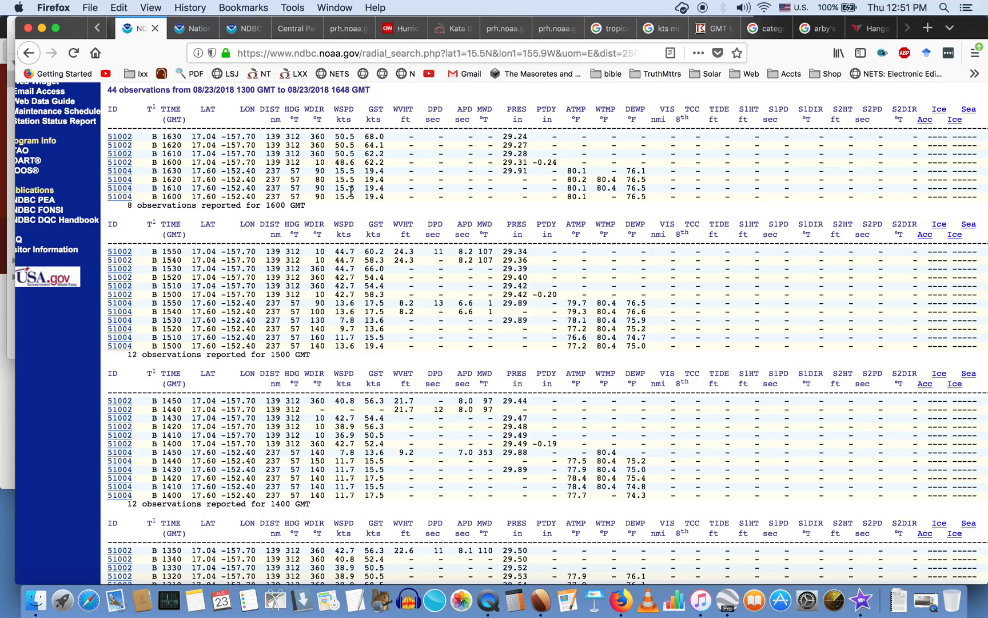
pyautogui.moveTo(351, 190)
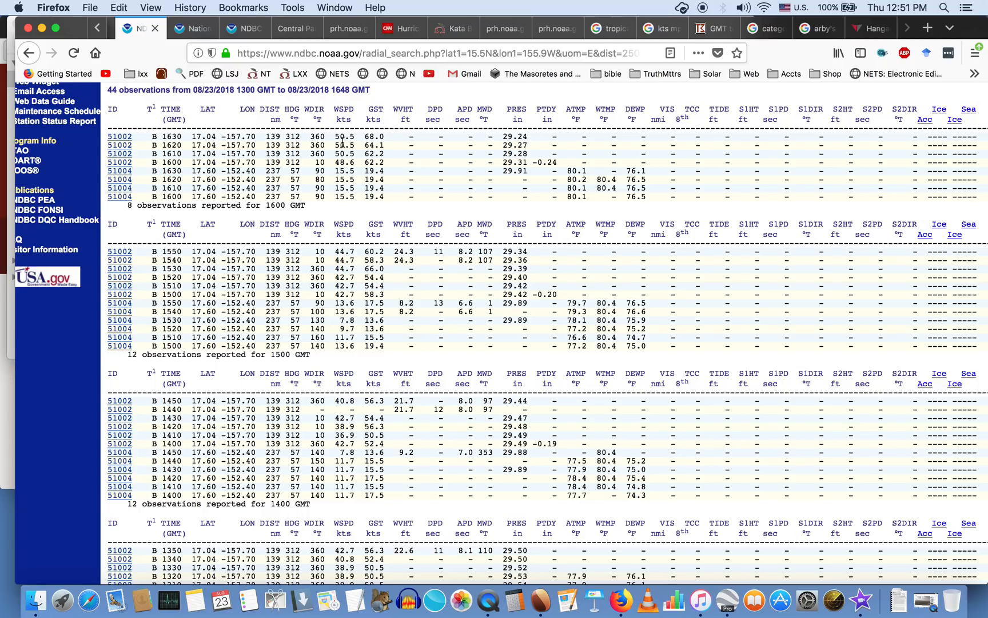
pyautogui.moveTo(351, 298)
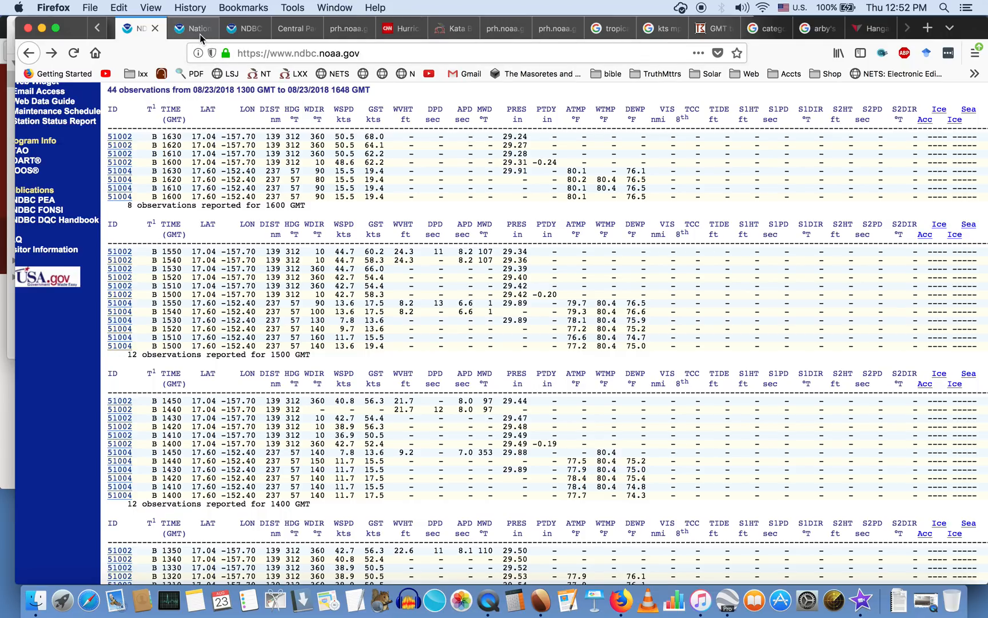
# Switch to the National Data Buoy Center tab showing the world buoy map and Hurricane Lane notice
pyautogui.click(192, 29)
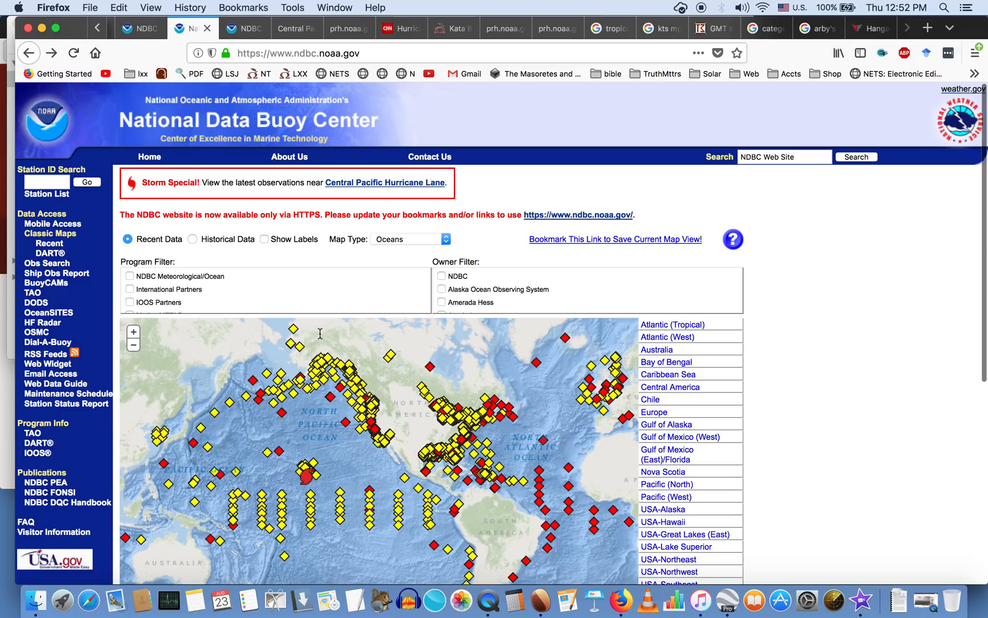
pyautogui.moveTo(320, 451)
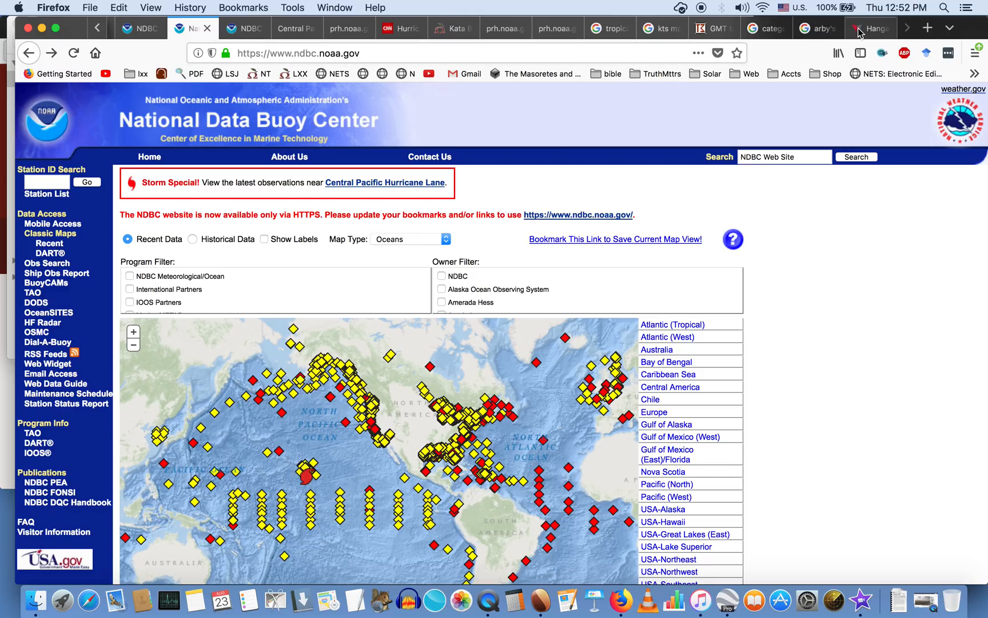
# Switch to the Hangar tab to show the aerial panorama of burned home ruins
pyautogui.click(869, 27)
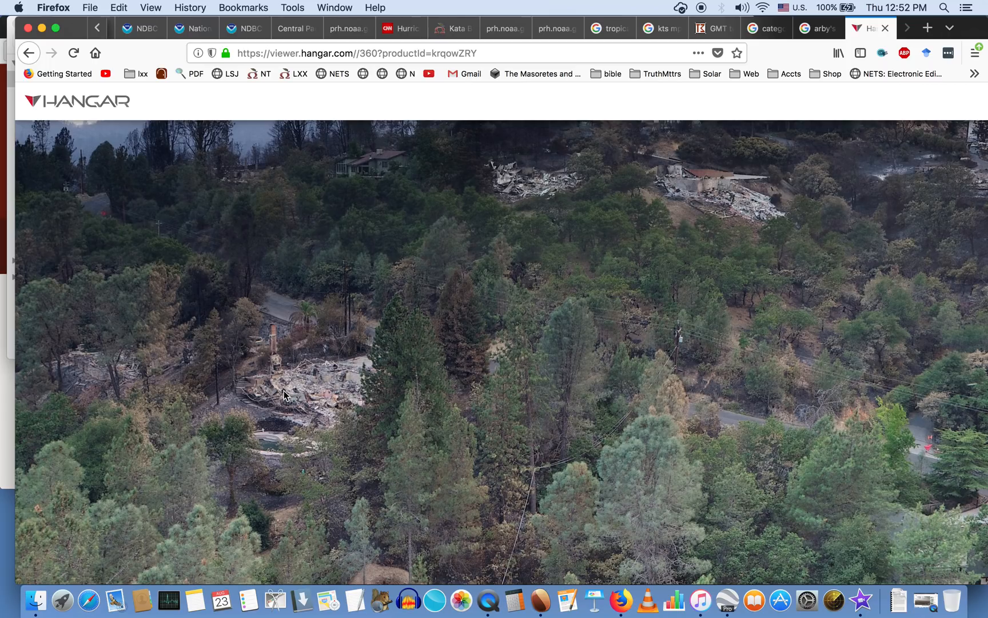
pyautogui.moveTo(363, 370)
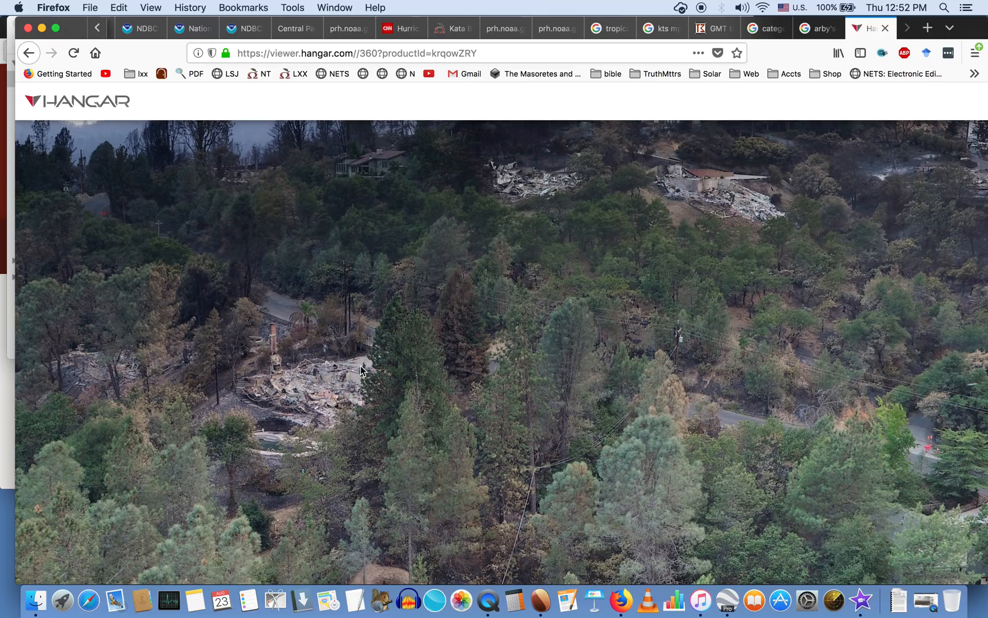
pyautogui.moveTo(833, 361)
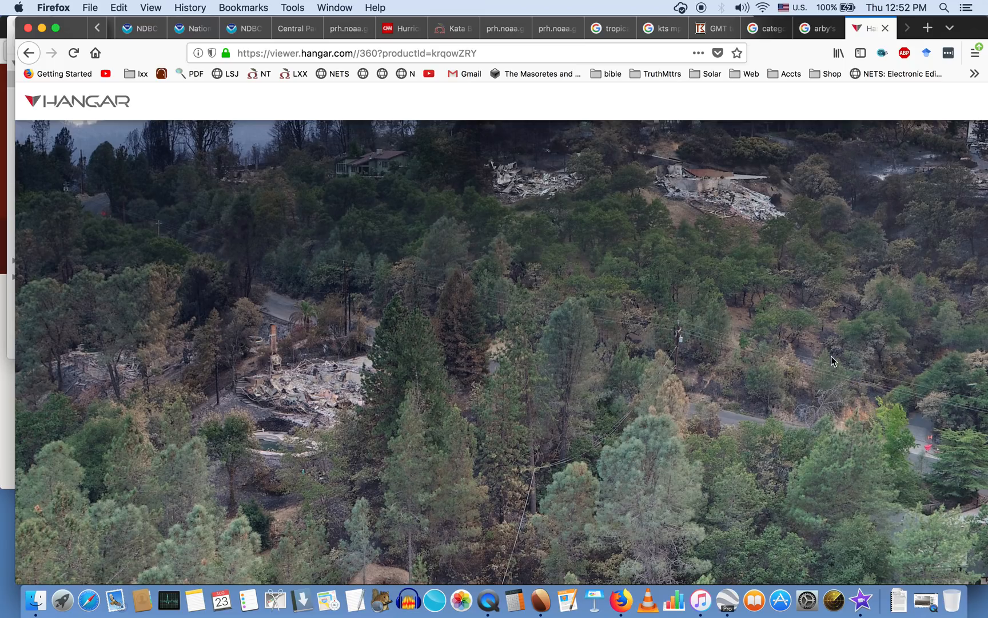
pyautogui.moveTo(491, 169)
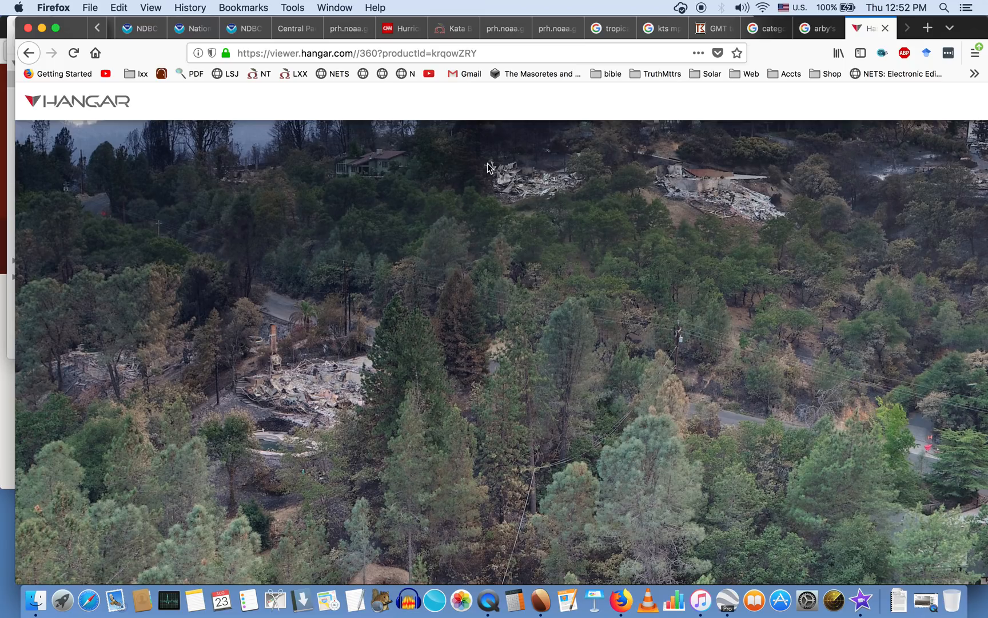
pyautogui.moveTo(755, 151)
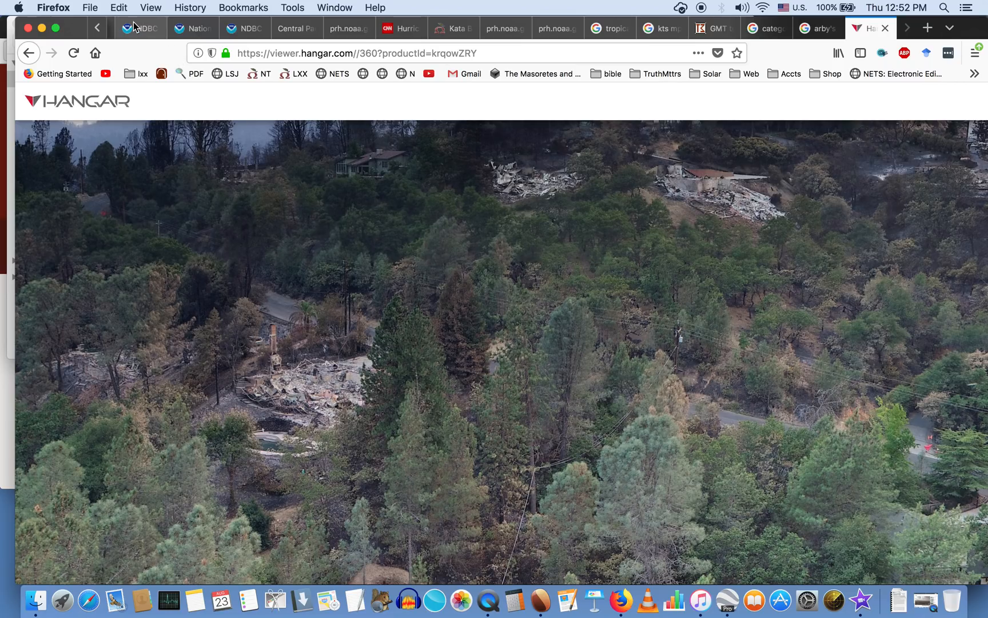
# Switch to the NDBC radial search tab showing buoy 51002 at 50.5-knot winds, 68-knot gusts
pyautogui.click(140, 29)
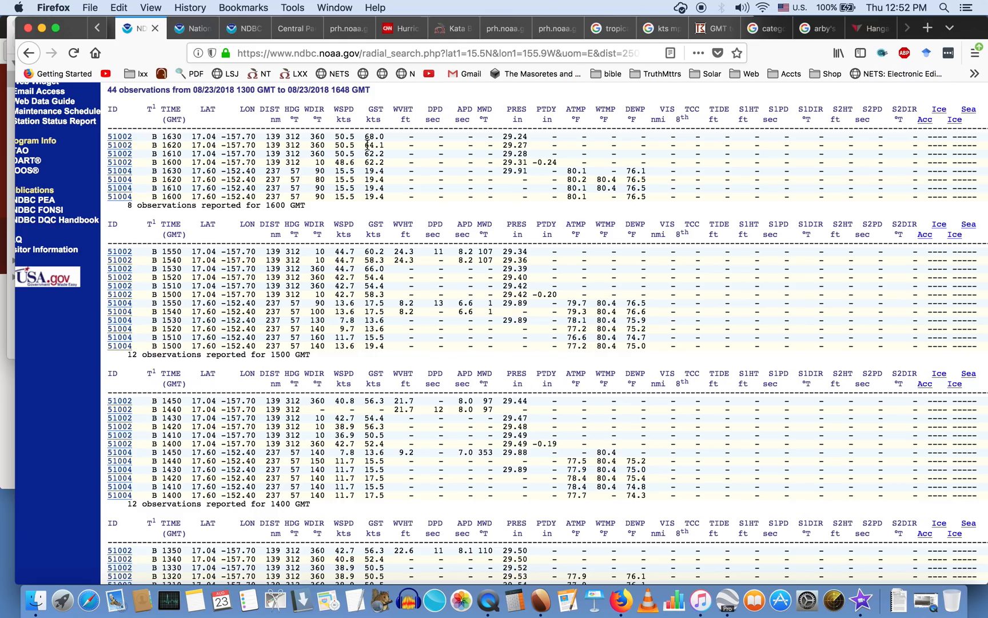
pyautogui.moveTo(322, 365)
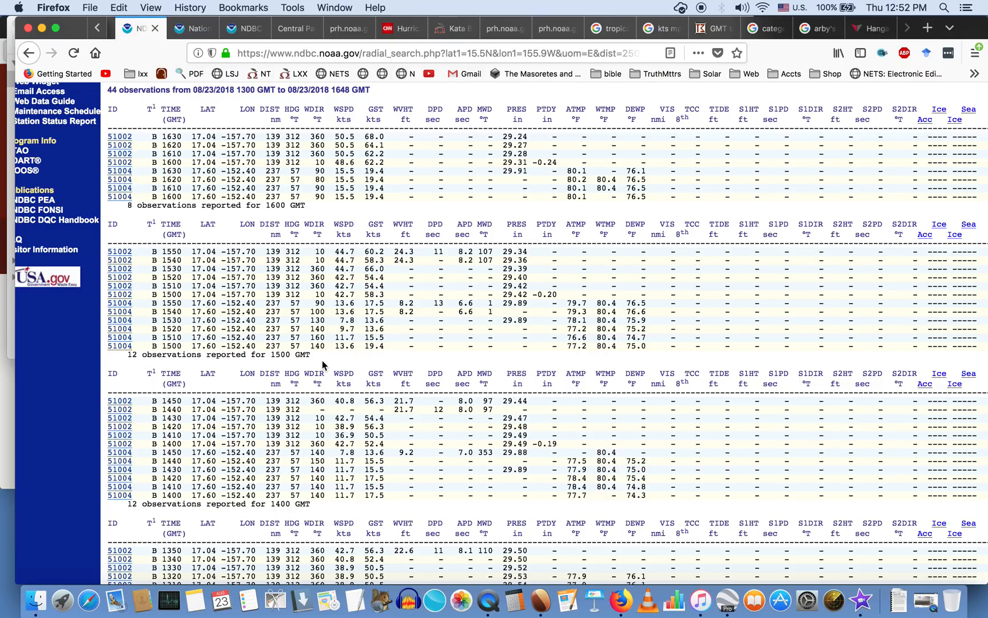
pyautogui.moveTo(524, 245)
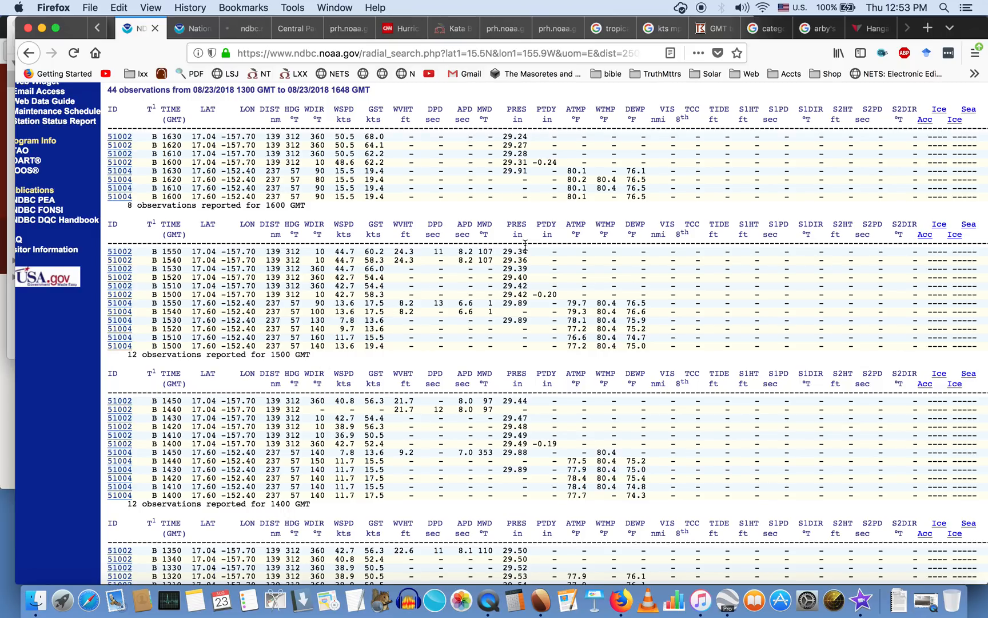